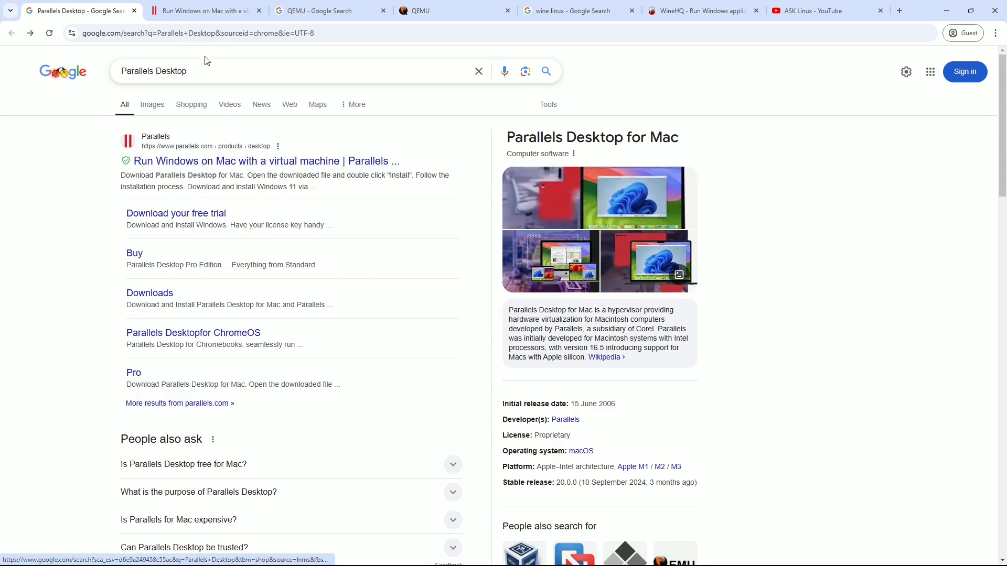
Review the Parallels Desktop page features, expanding the macOS Sequoia support card
click(262, 161)
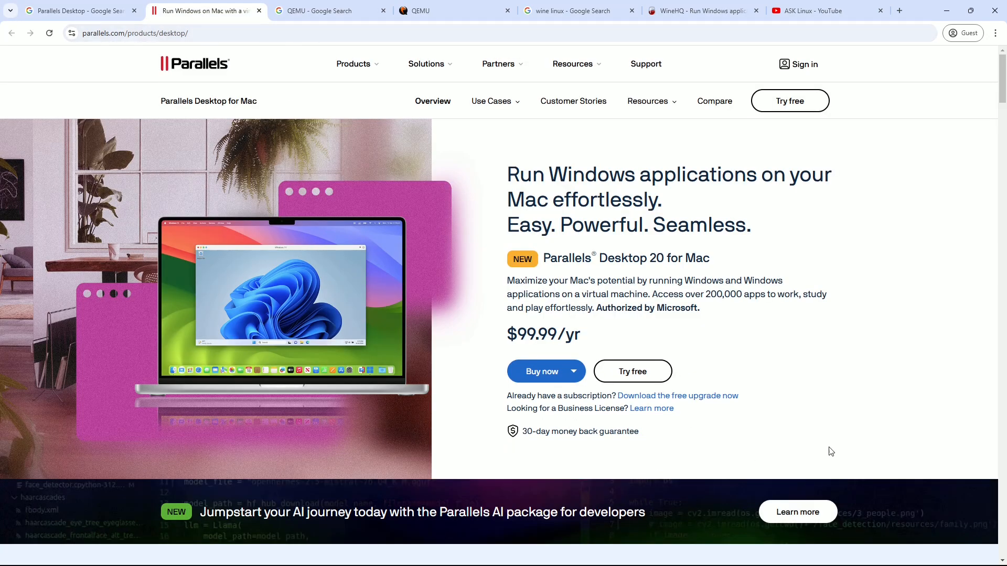
scroll(down, 3)
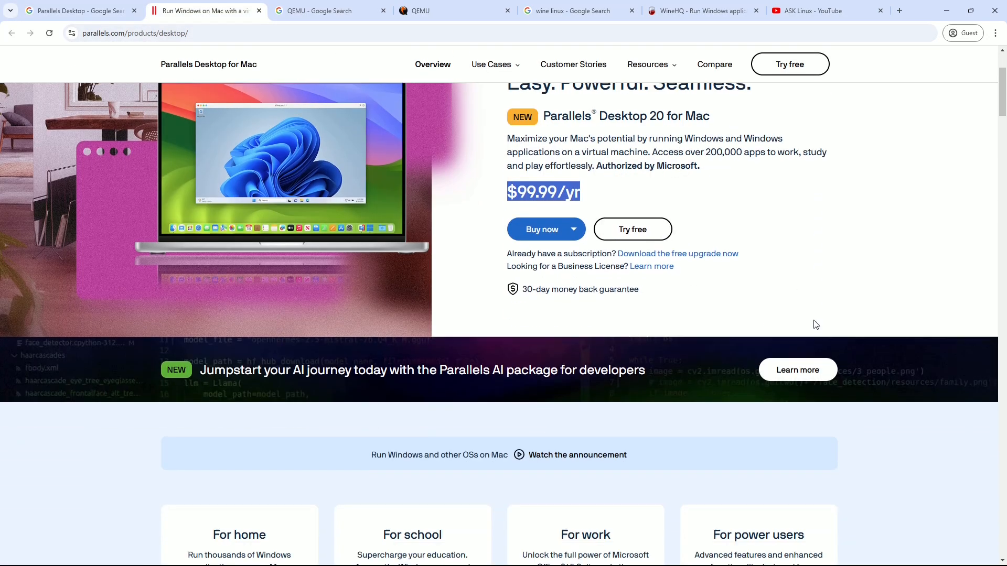
scroll(down, 3)
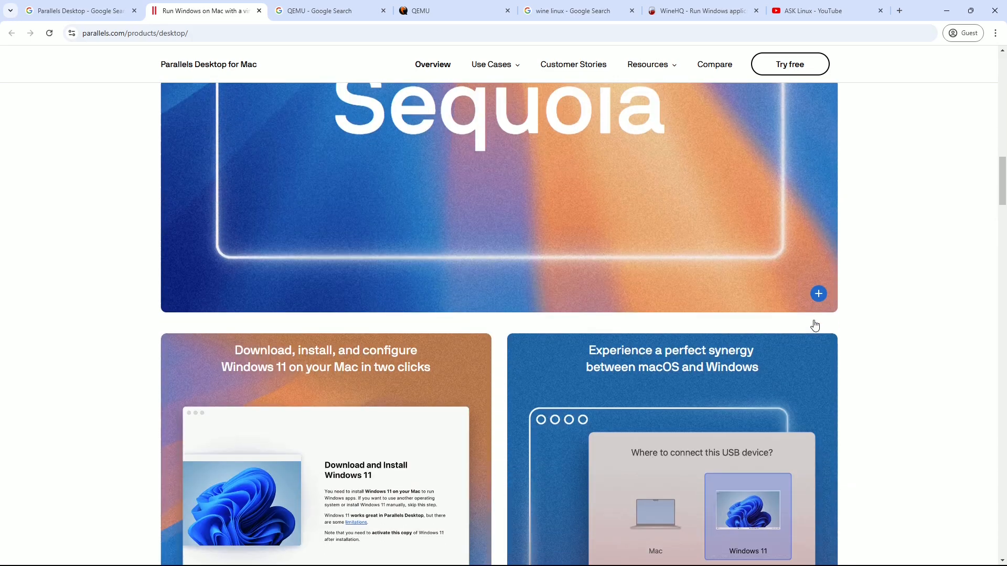
click(818, 293)
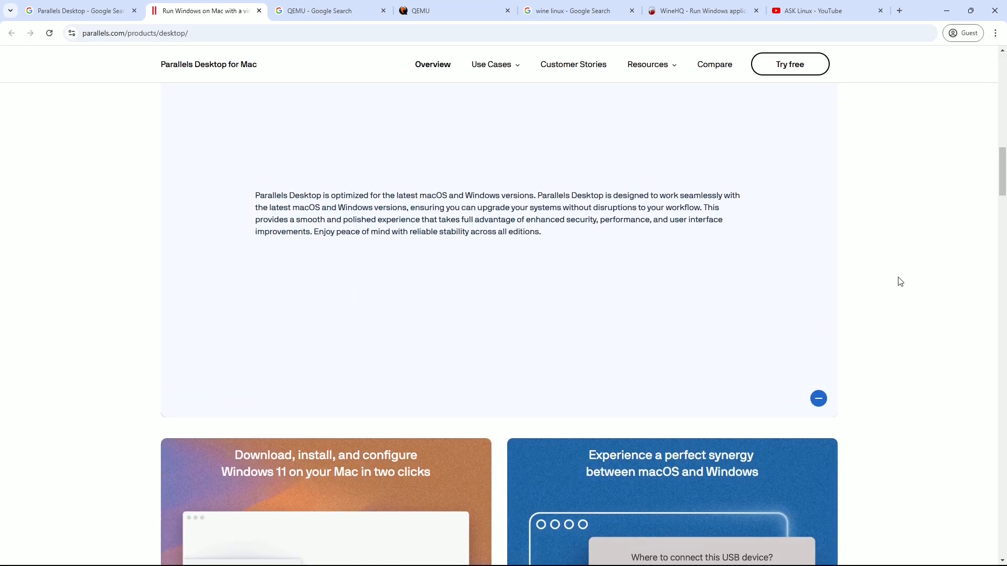
scroll(down, 3)
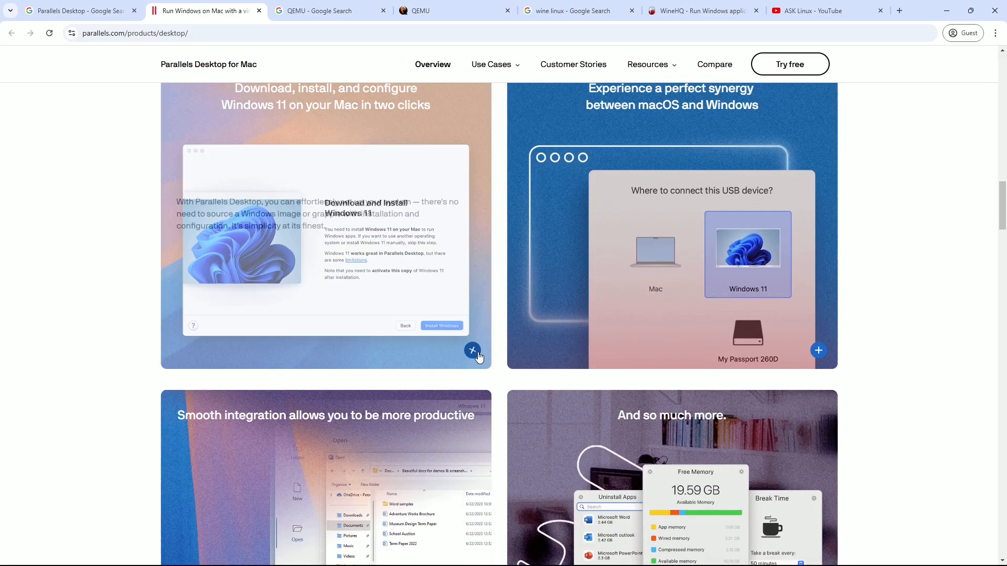
scroll(down, 3)
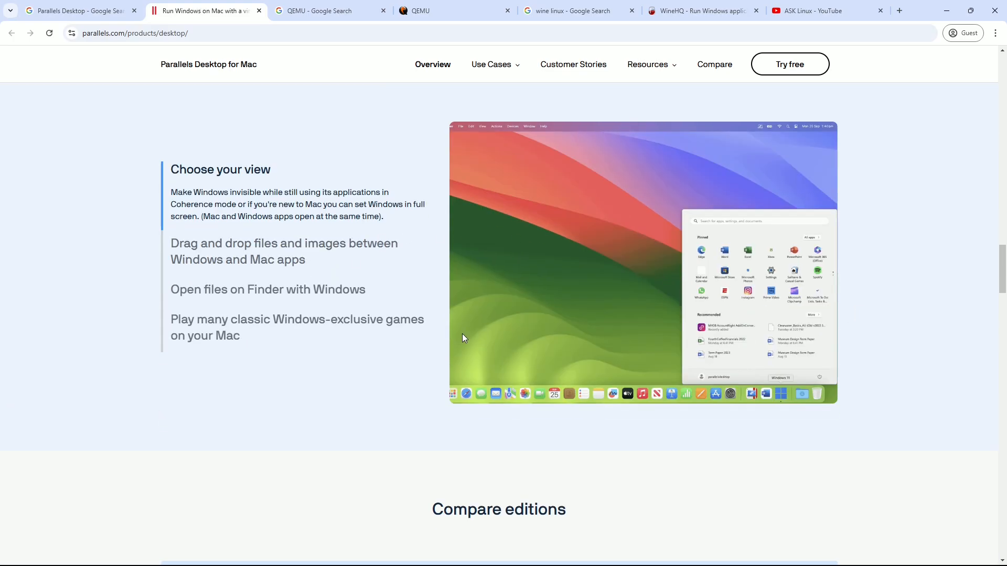
scroll(down, 3)
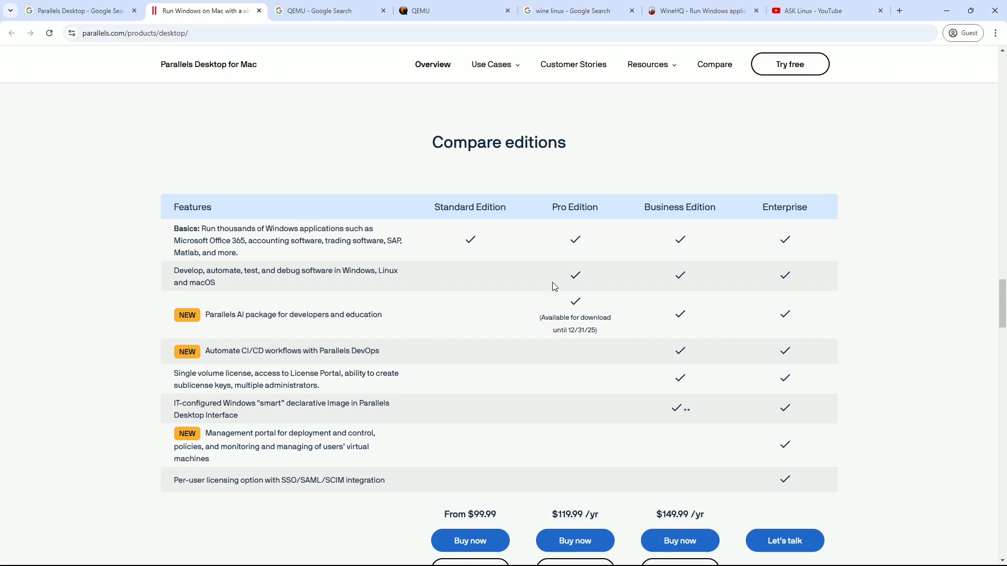
mouse_move(585, 298)
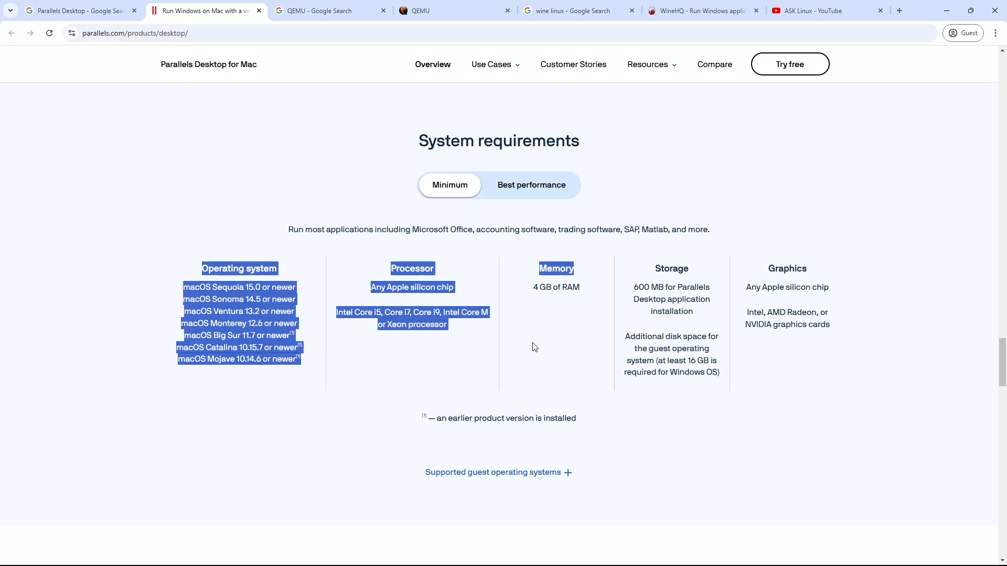
Review best-performance requirements, supported guest OS list, and the Standard Edition one-time purchase option
click(531, 184)
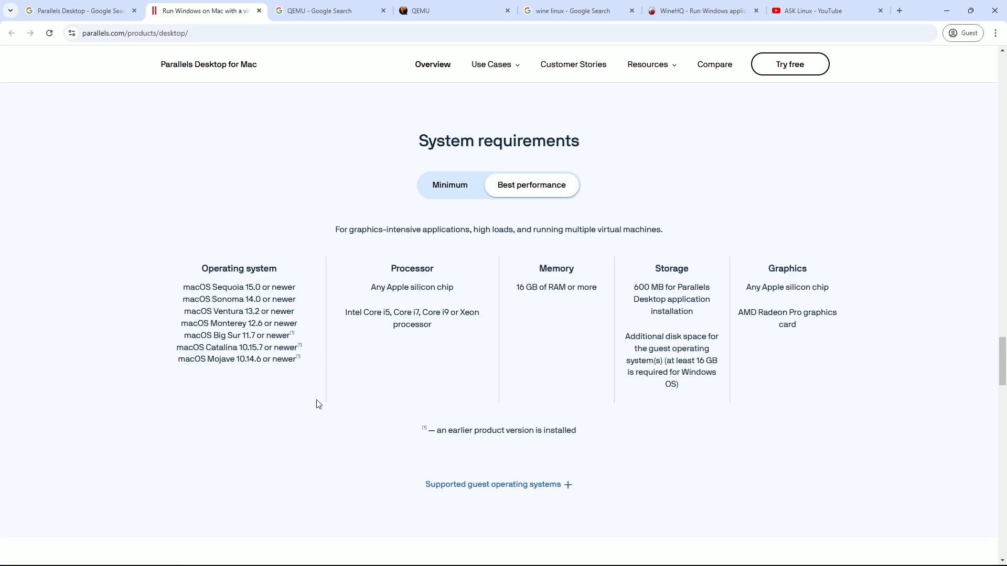
click(493, 485)
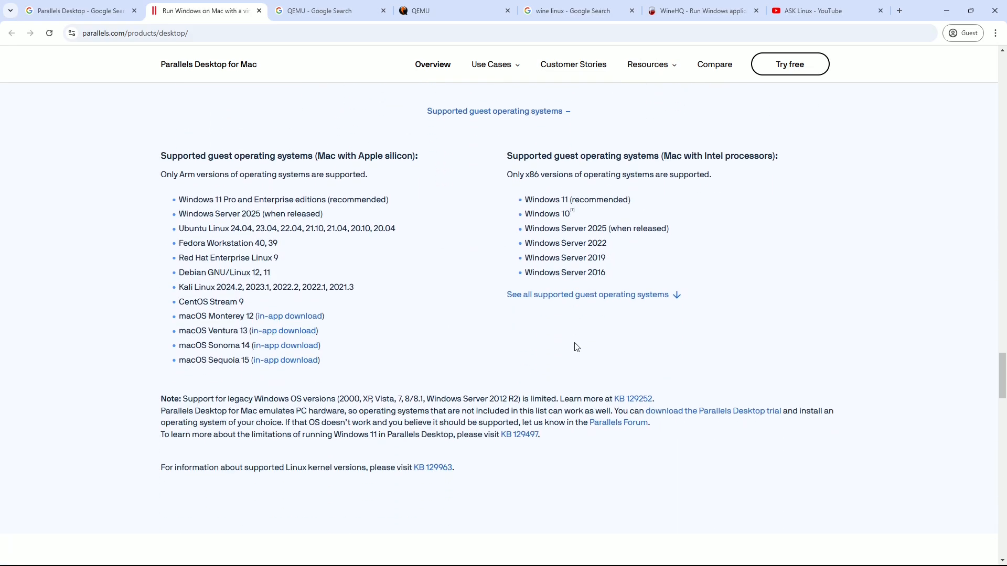
scroll(down, 3)
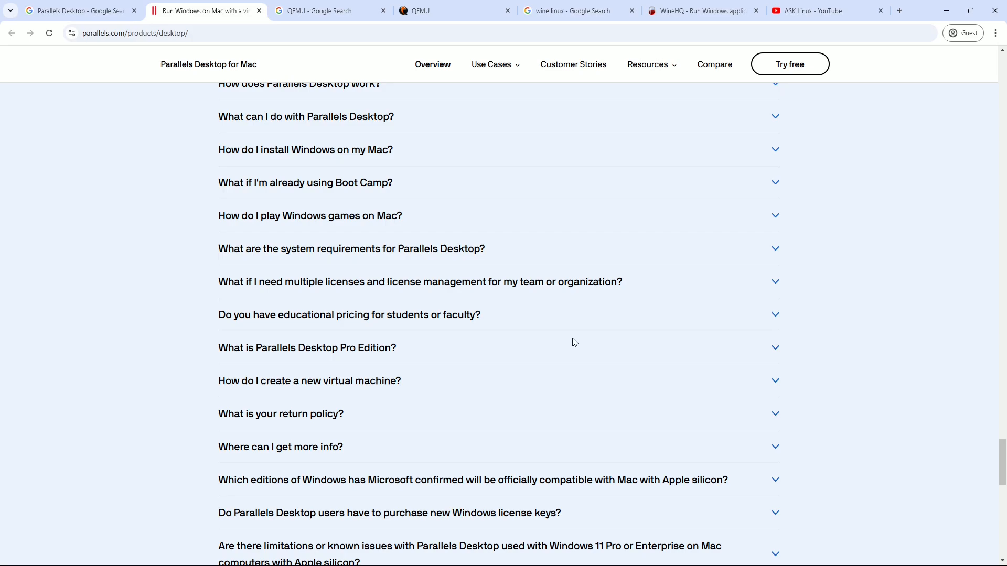
scroll(down, 3)
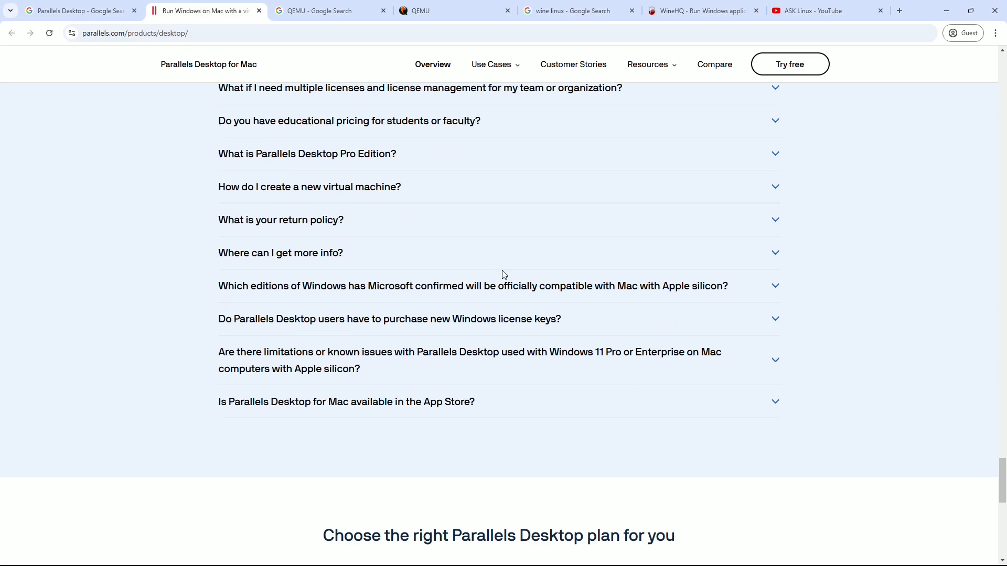
scroll(down, 3)
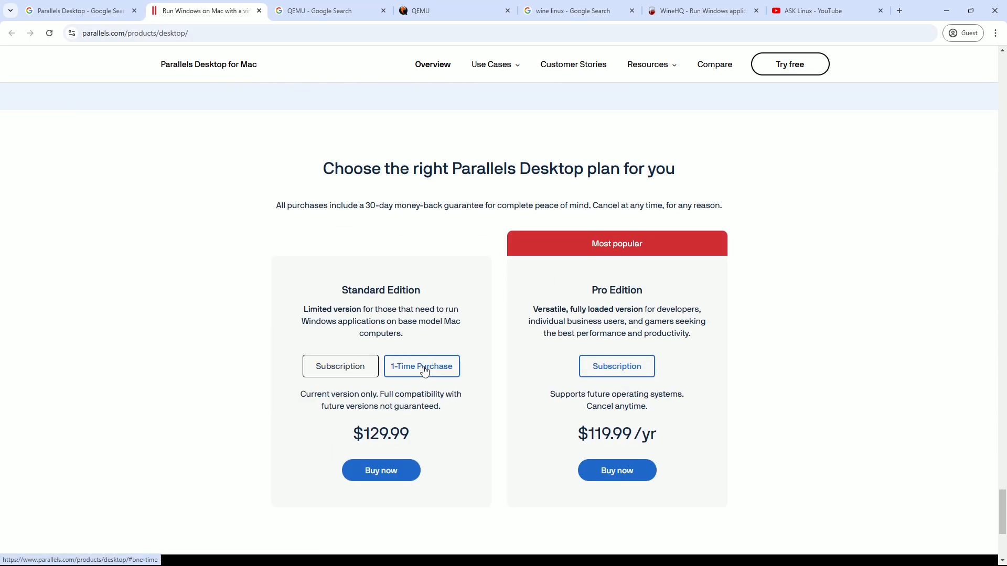
click(340, 366)
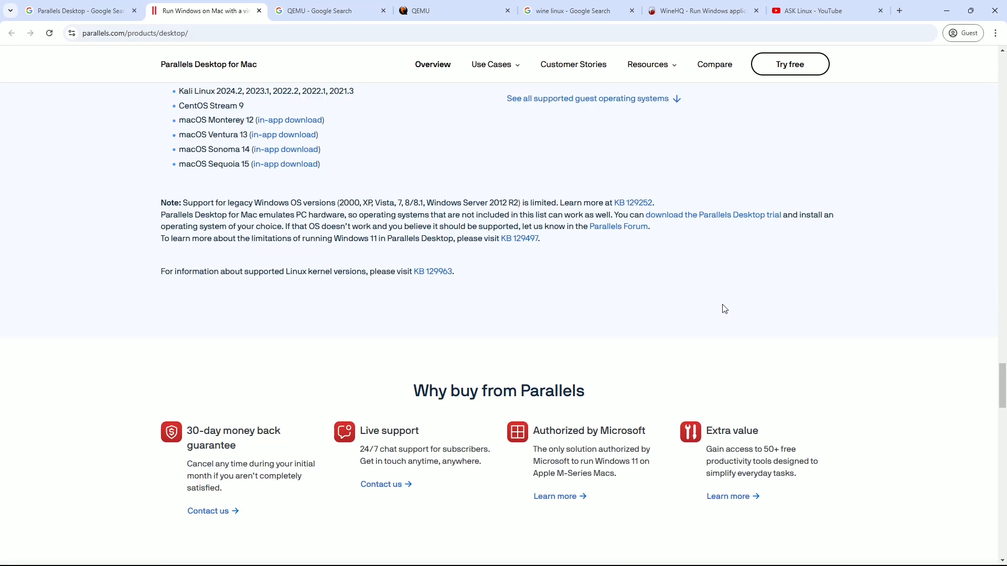
scroll(up, 3)
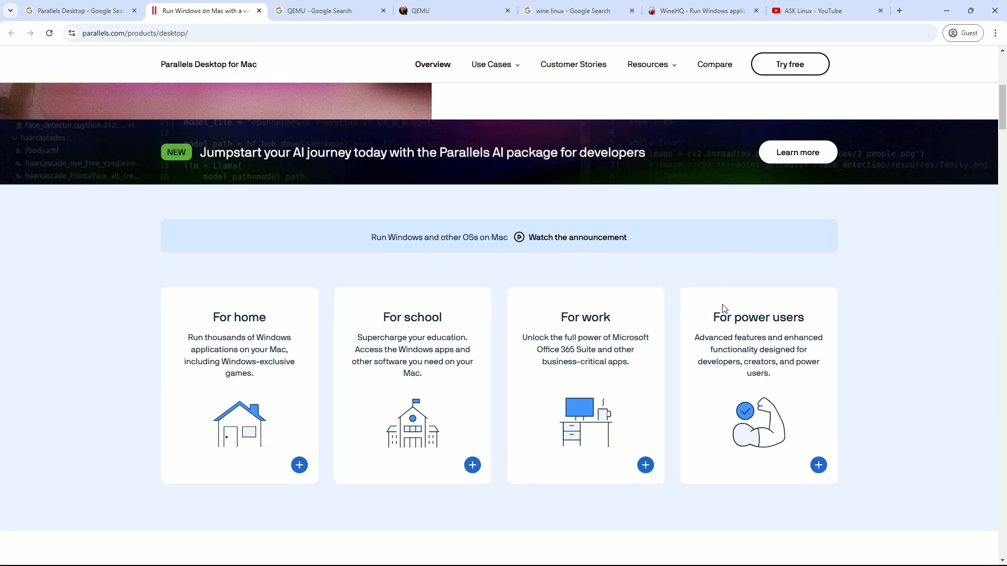
scroll(up, 3)
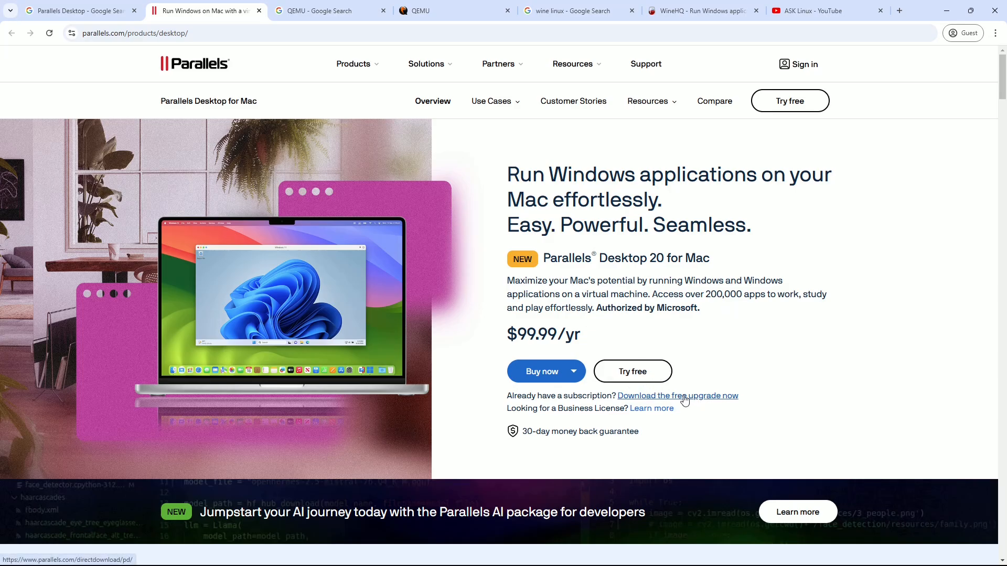
Look over the Parallels free 14-day trial download page and its steps
click(632, 371)
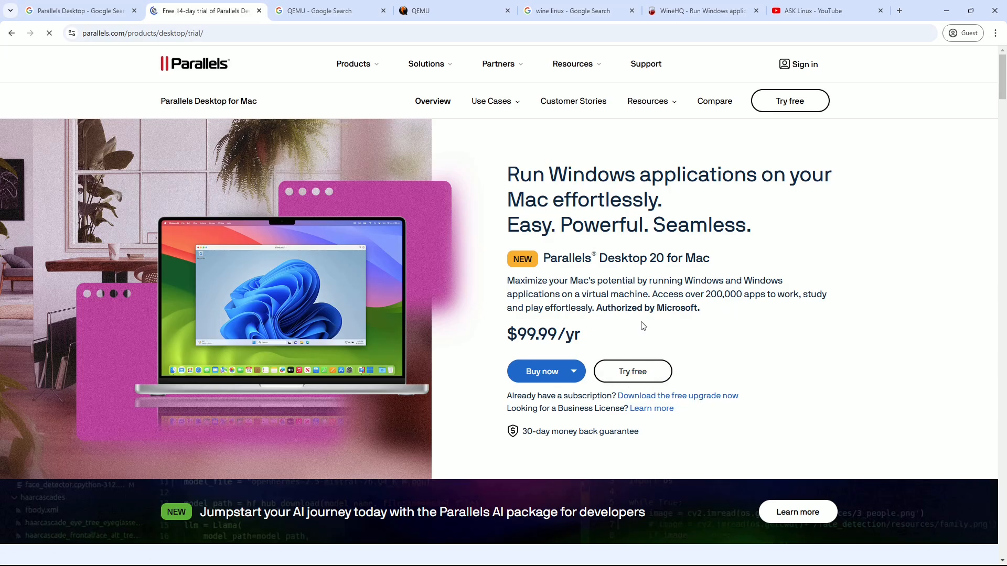
scroll(down, 3)
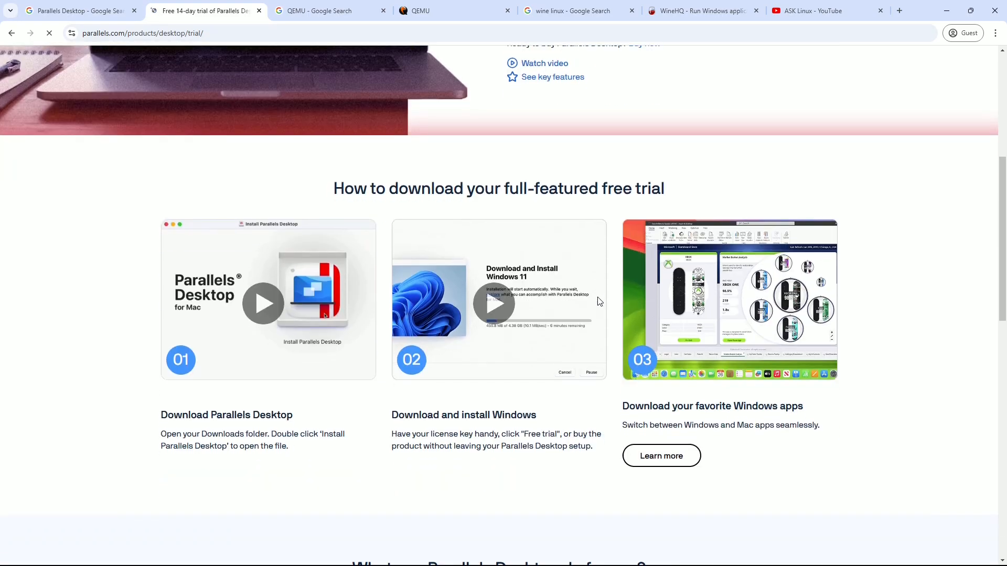
scroll(up, 3)
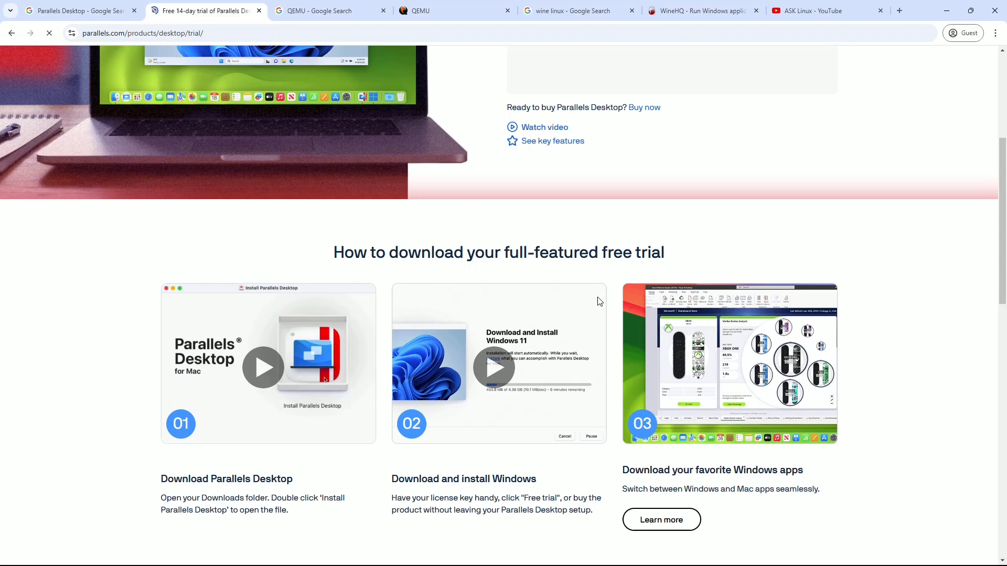
scroll(up, 3)
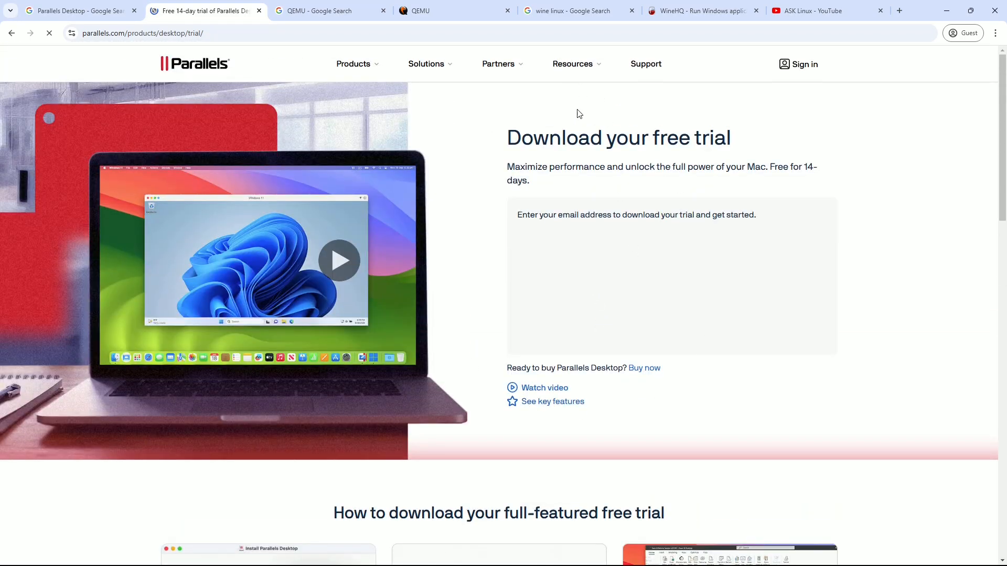
scroll(down, 3)
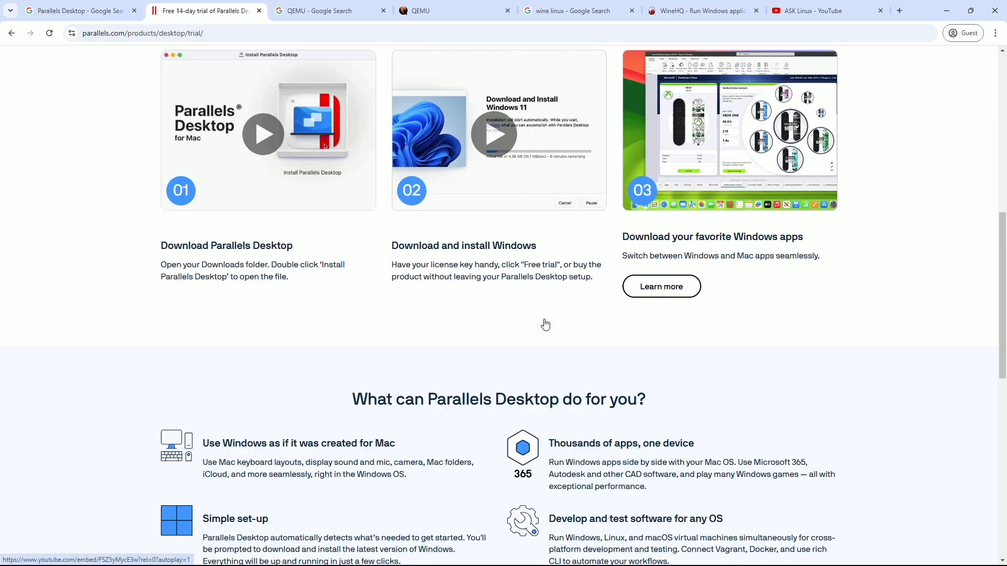
scroll(up, 3)
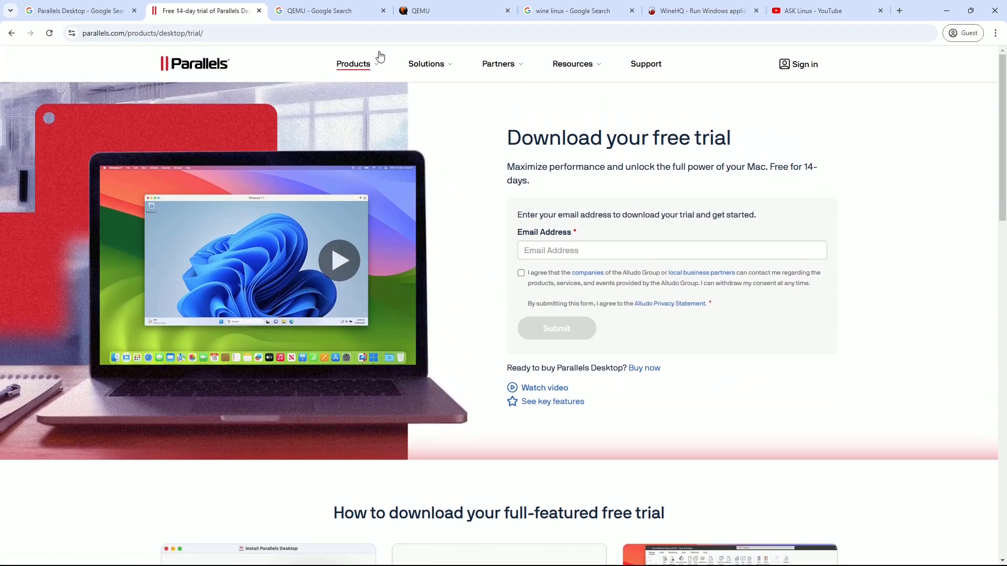
Browse the Parallels site navigation menus, then move to the QEMU tab
click(425, 64)
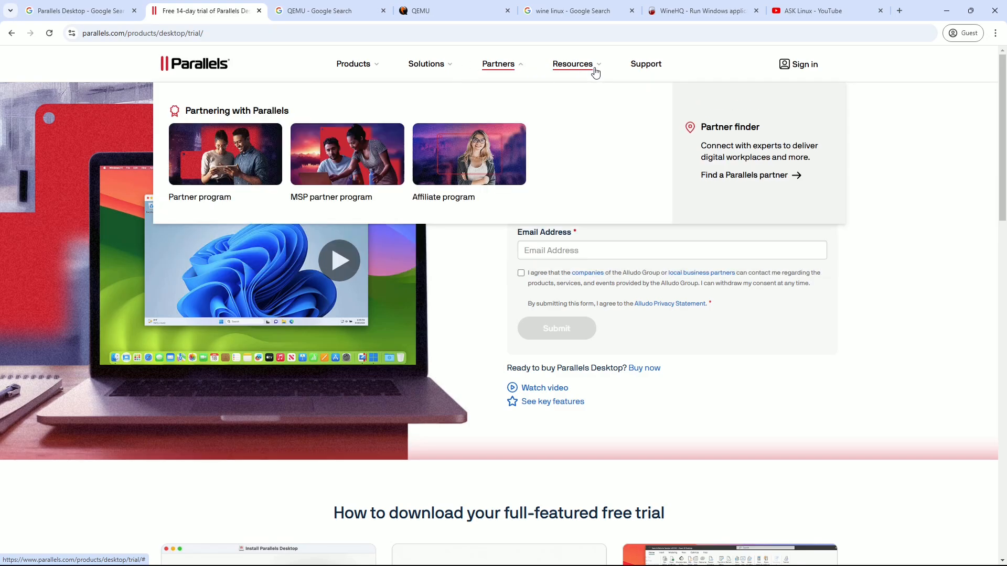
click(328, 11)
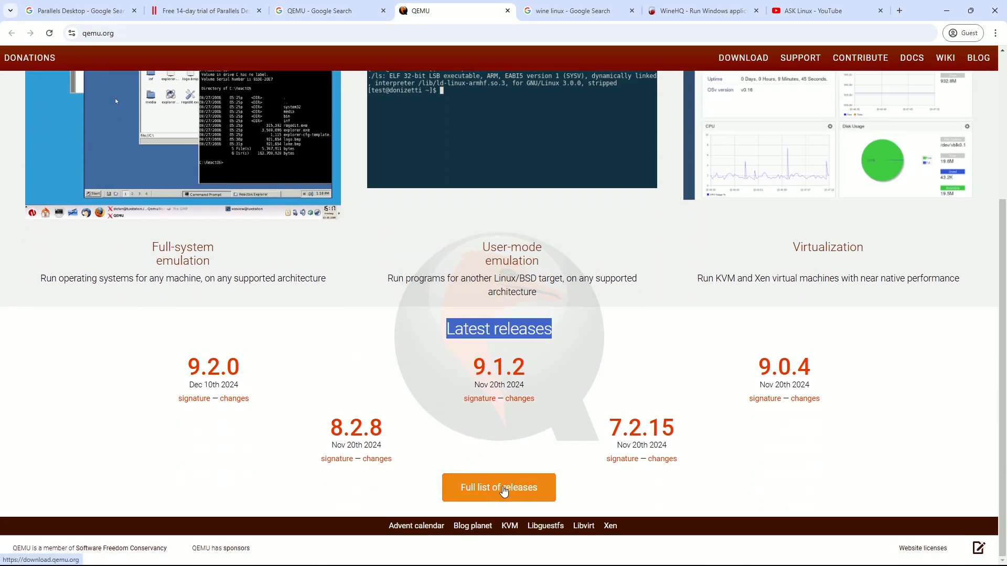
Review QEMU download options for Windows, Linux and source code
scroll(up, 3)
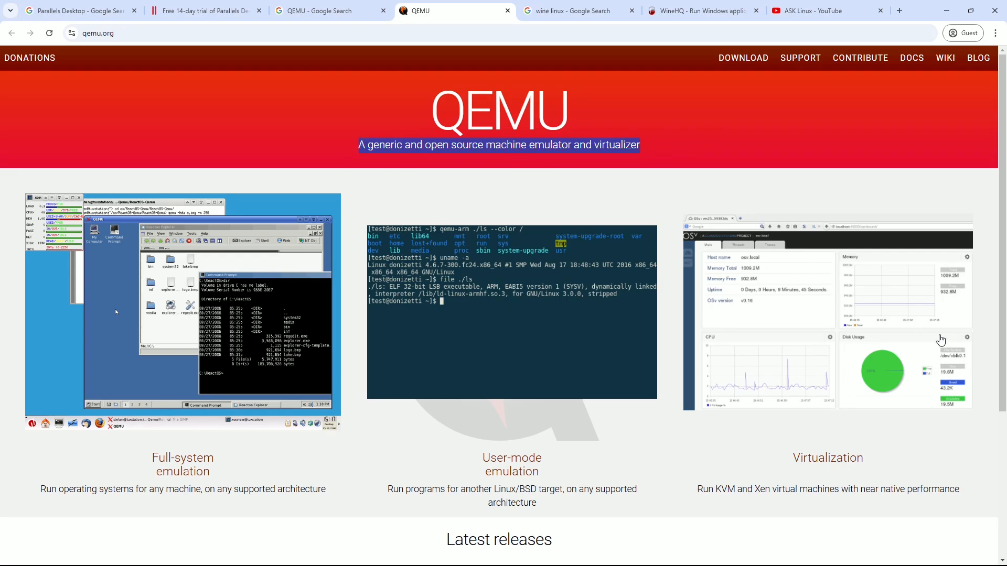
click(743, 58)
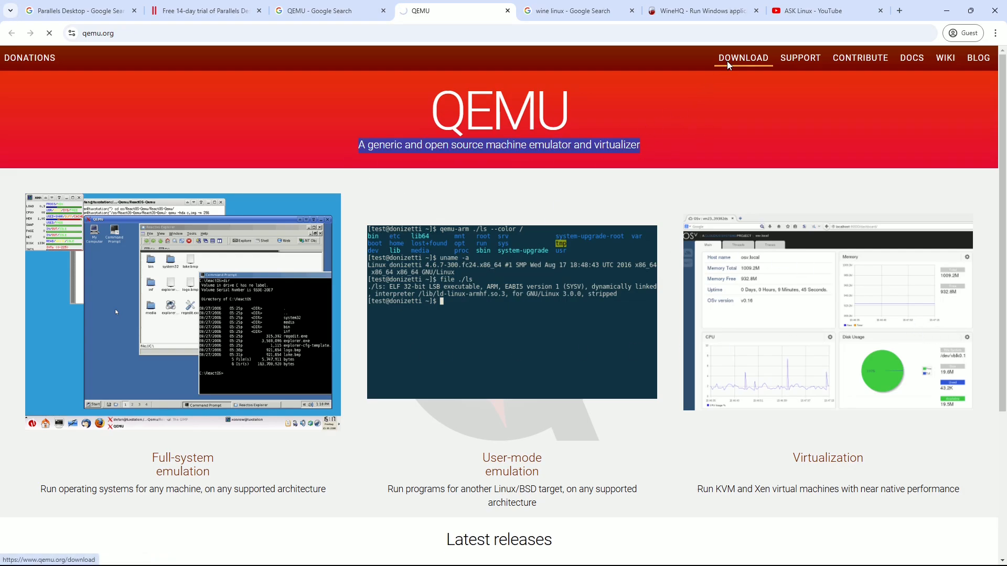
click(743, 57)
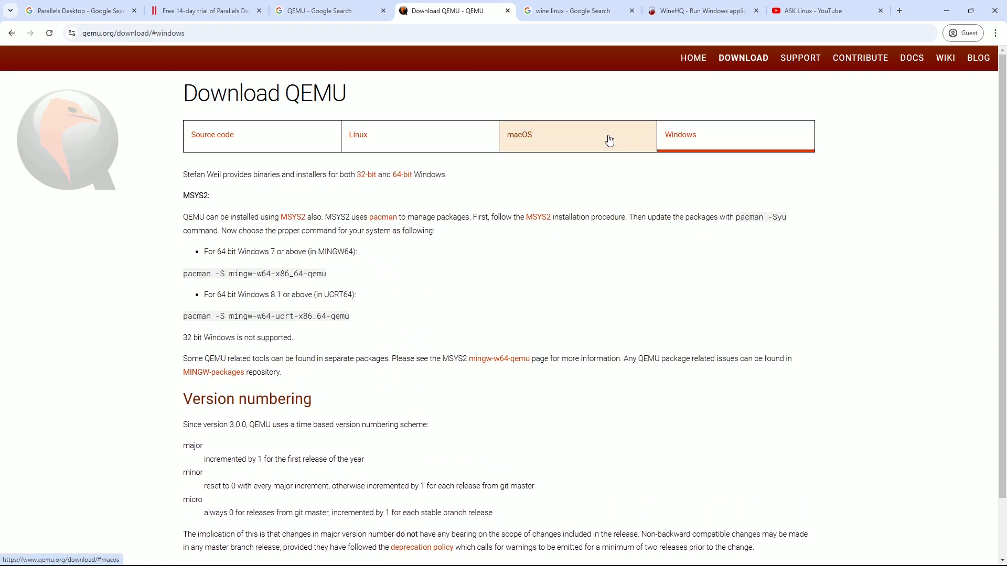
click(419, 136)
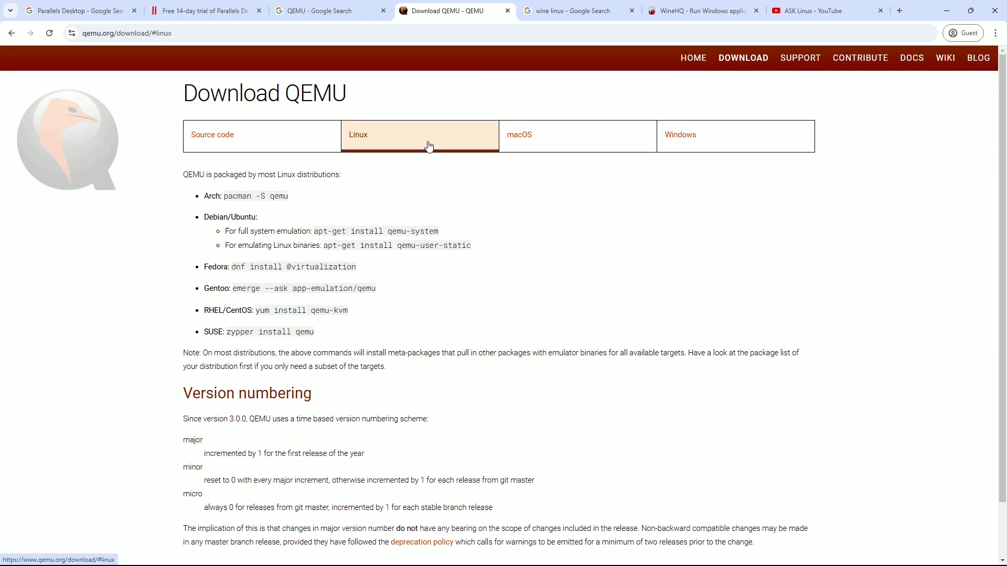
mouse_move(428, 145)
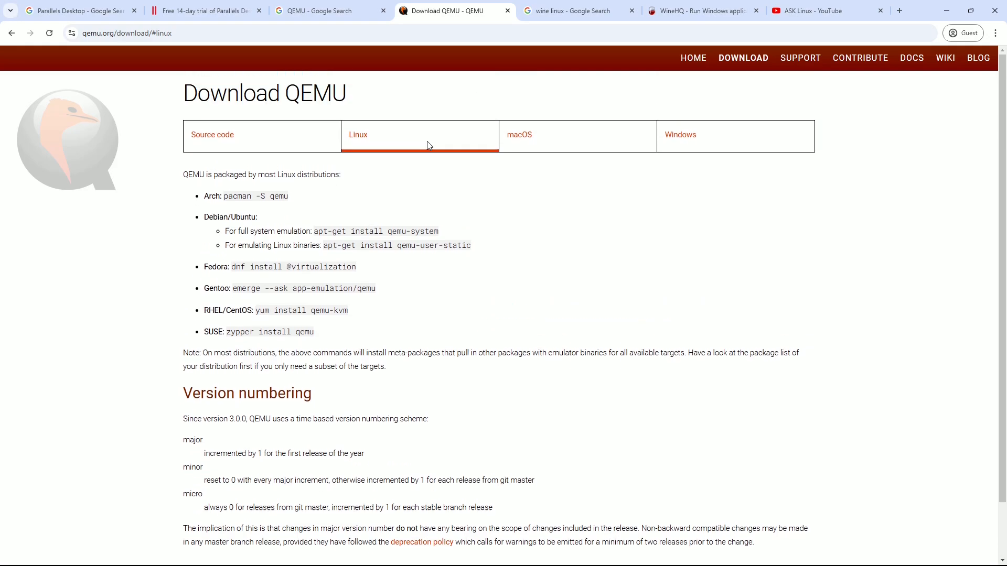
click(212, 134)
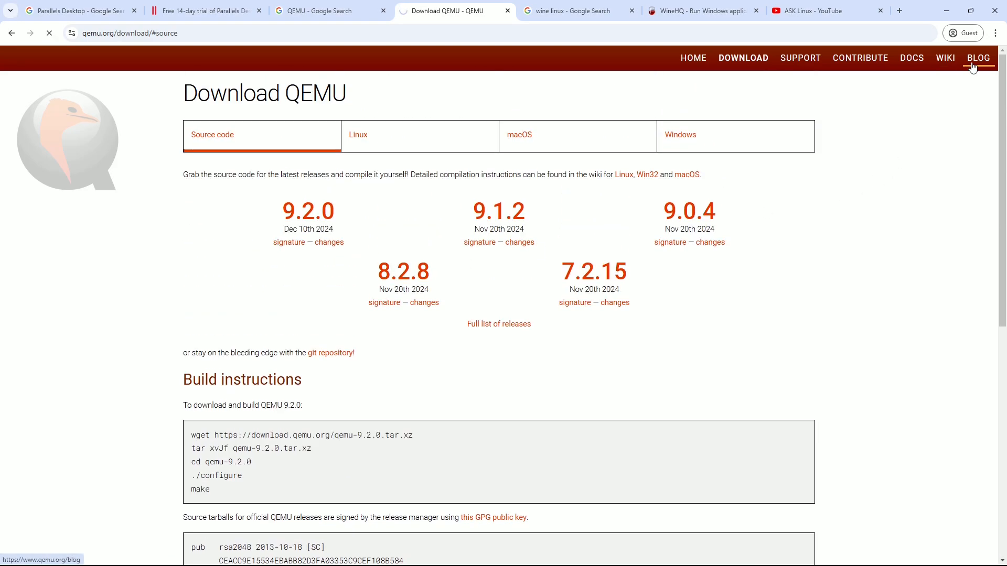
Read the QEMU release blog and view an enlarged home-page screenshot, returning to the home page
click(978, 57)
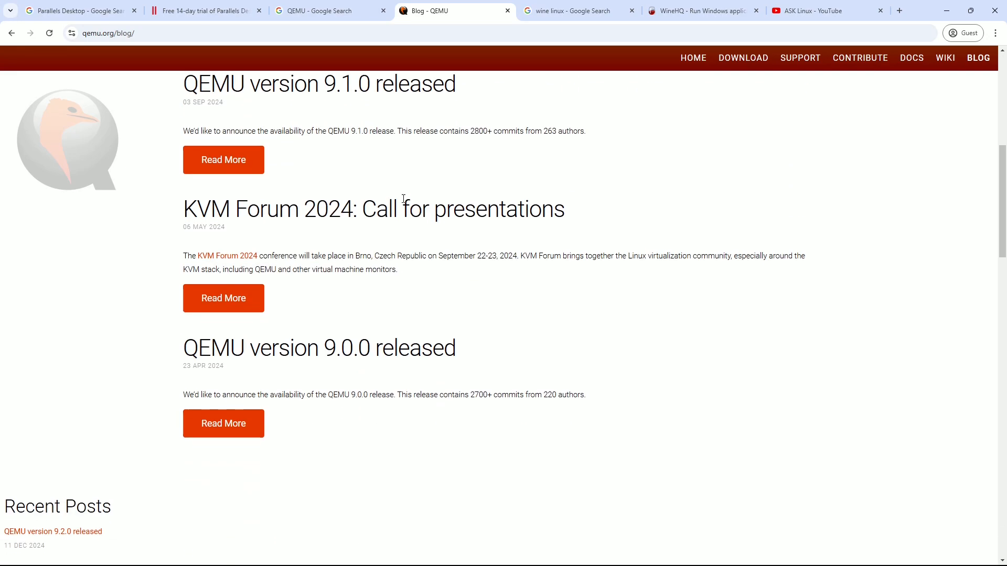
scroll(down, 3)
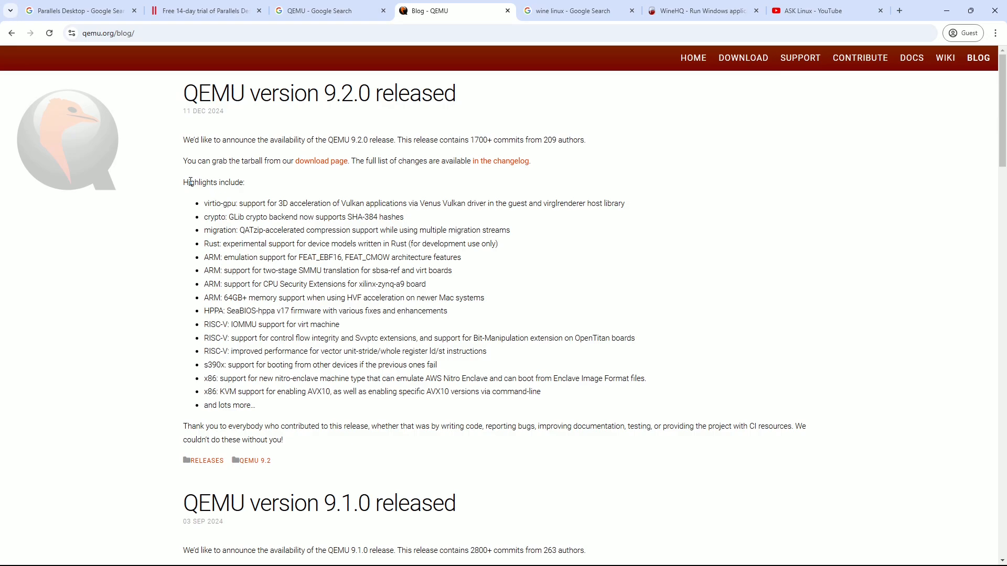
double_click(202, 111)
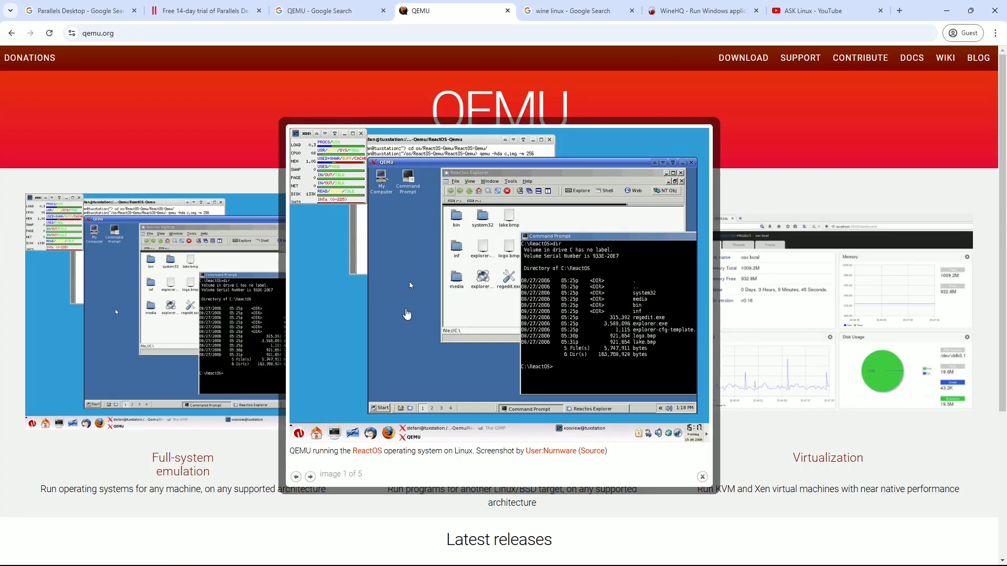
click(310, 477)
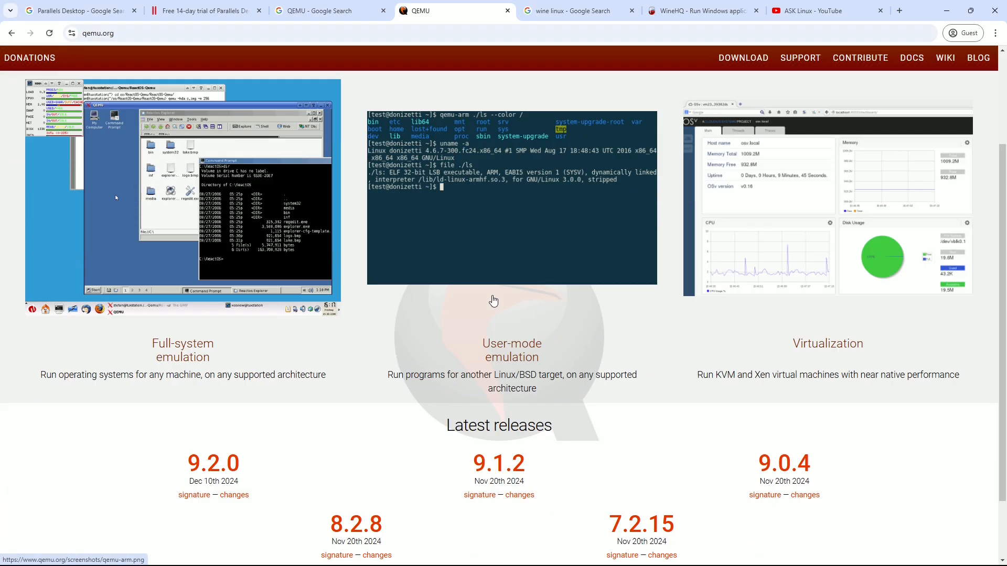
scroll(down, 3)
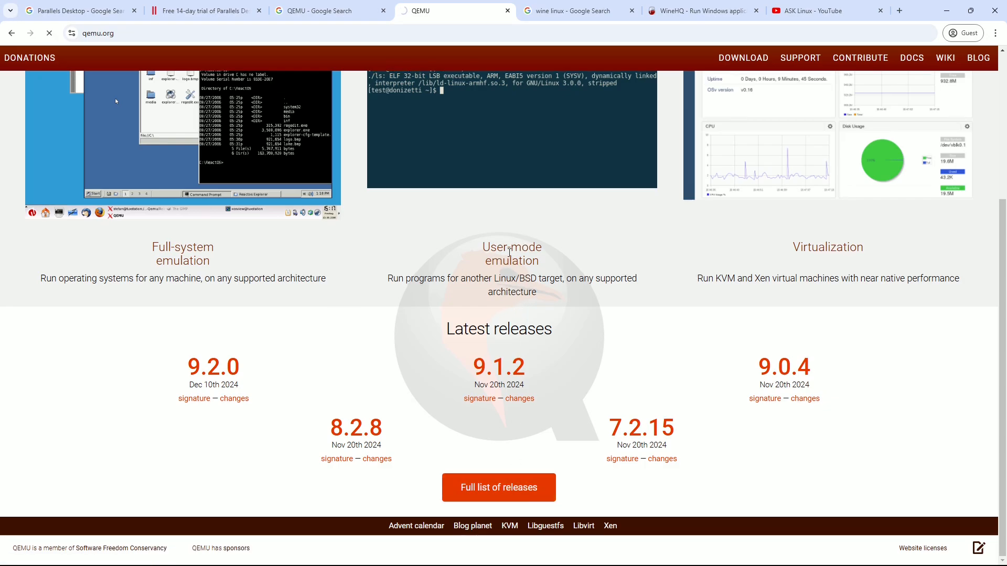
click(499, 487)
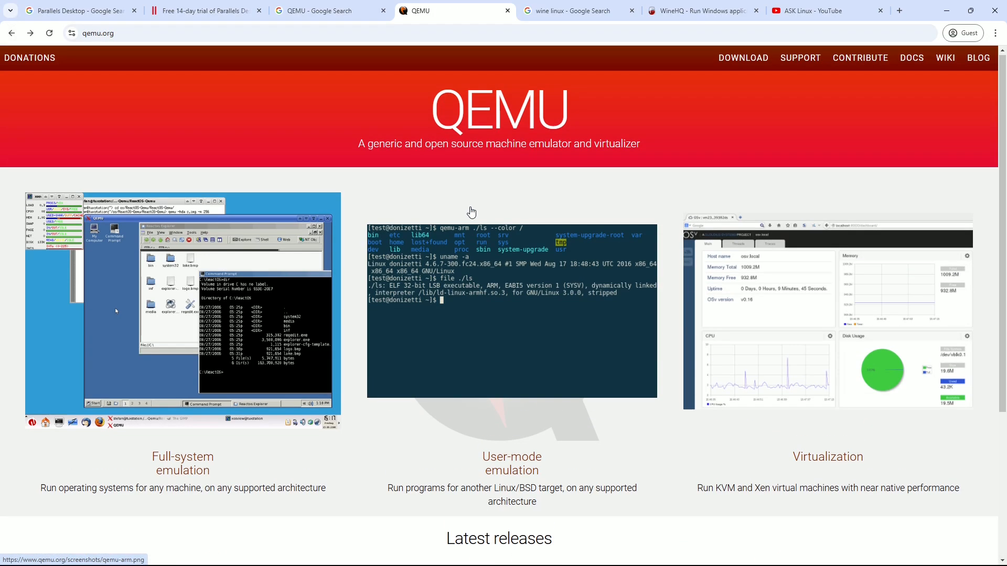
Visit the QEMU support page and wiki main page, then move to the 'wine linux' search results
click(800, 58)
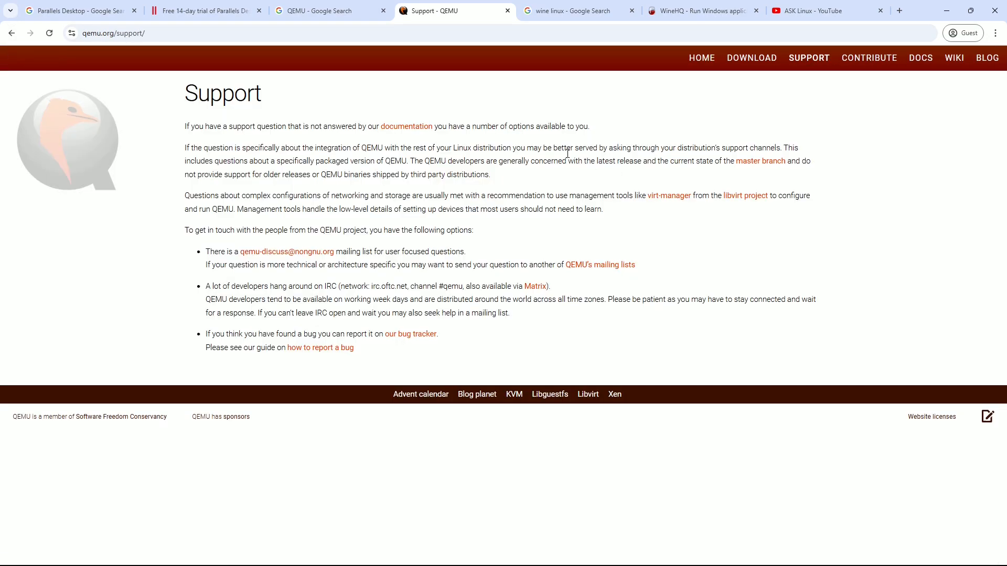
click(920, 58)
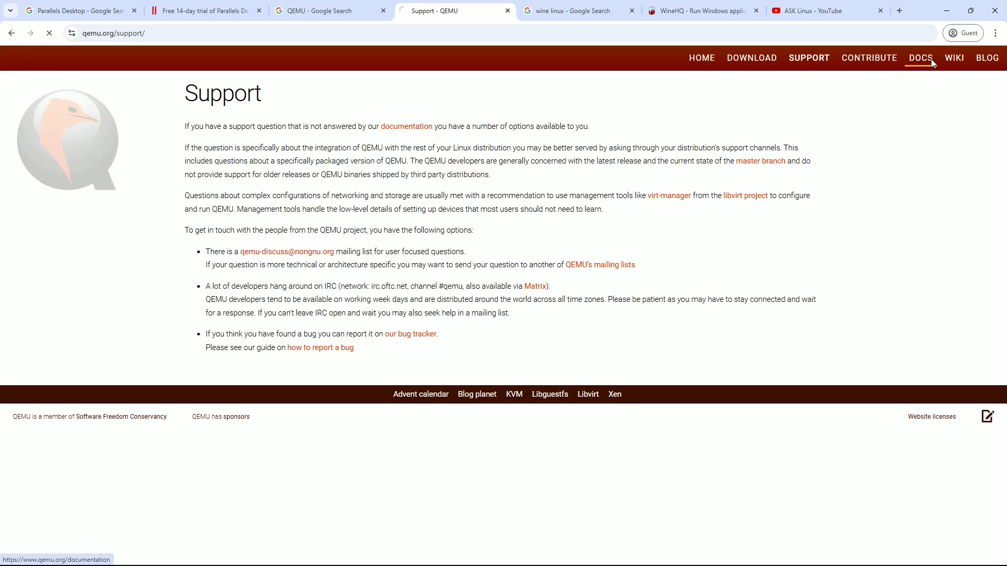
click(954, 58)
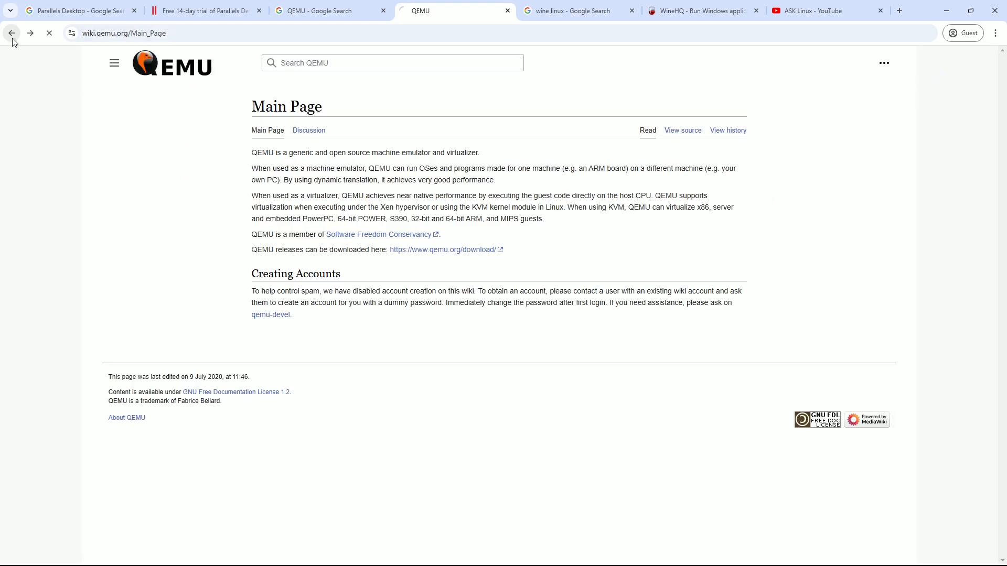
click(11, 33)
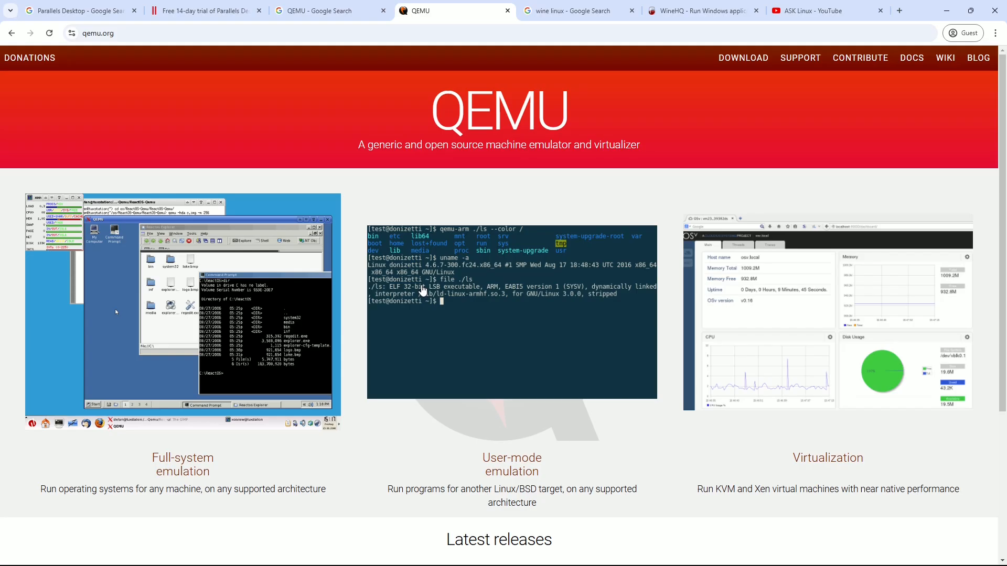
click(576, 11)
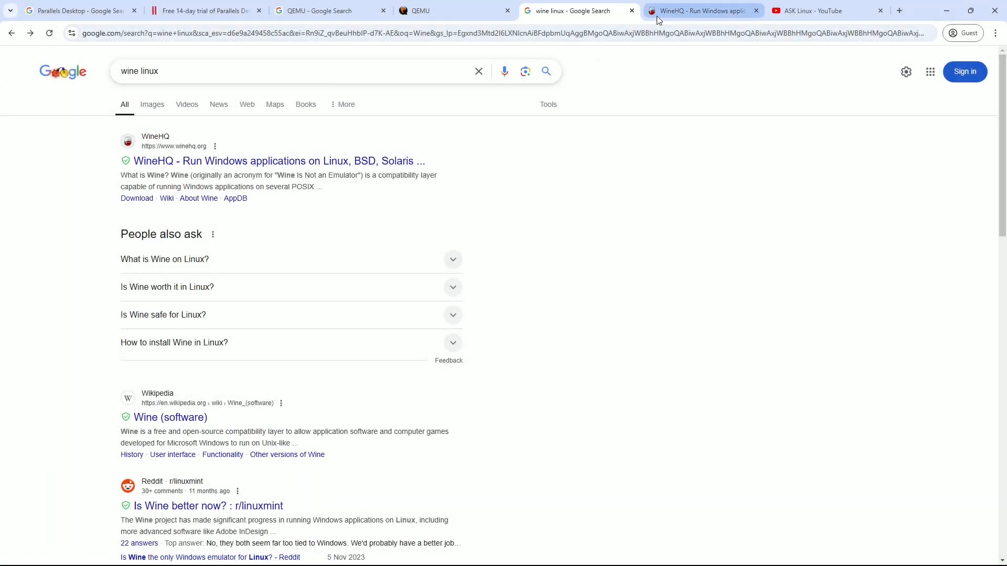
Read the latest Wine release notes on the WineHQ News page and return to the home page
click(700, 11)
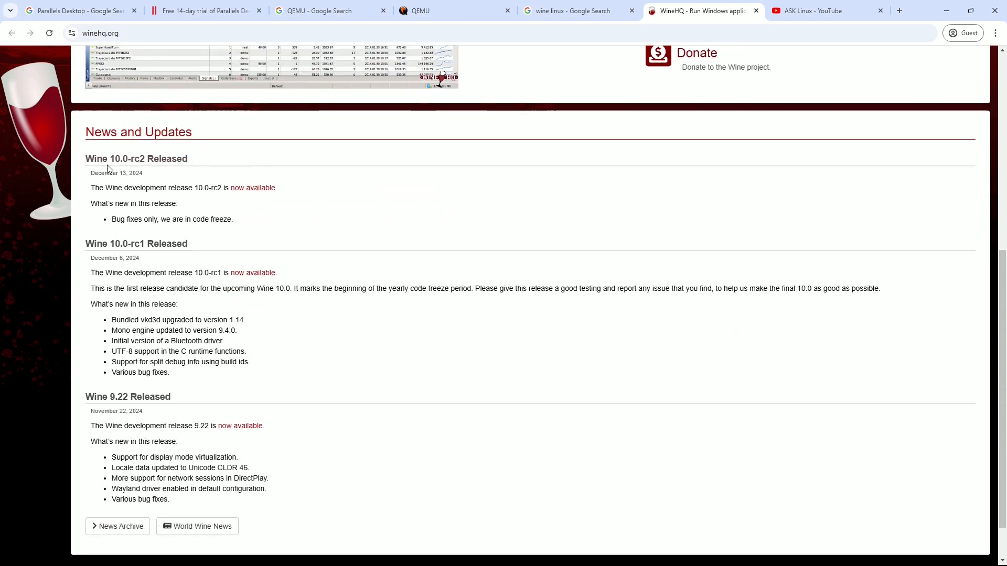
scroll(up, 3)
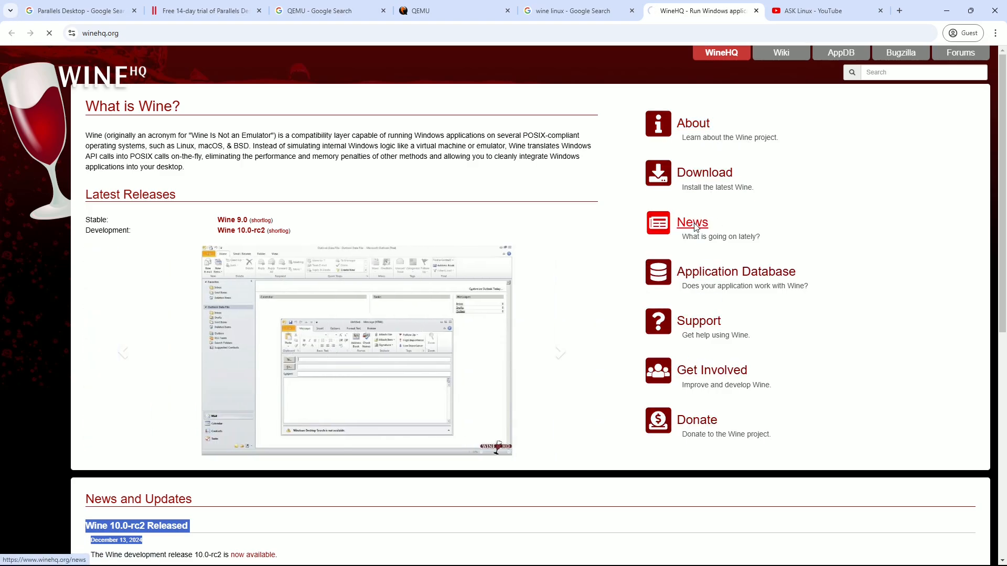
click(691, 222)
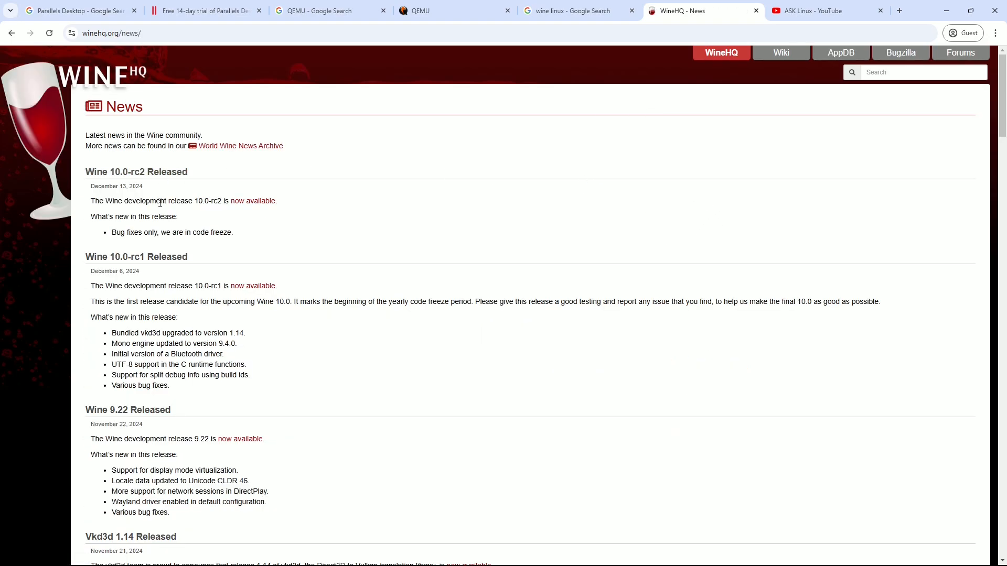
scroll(down, 3)
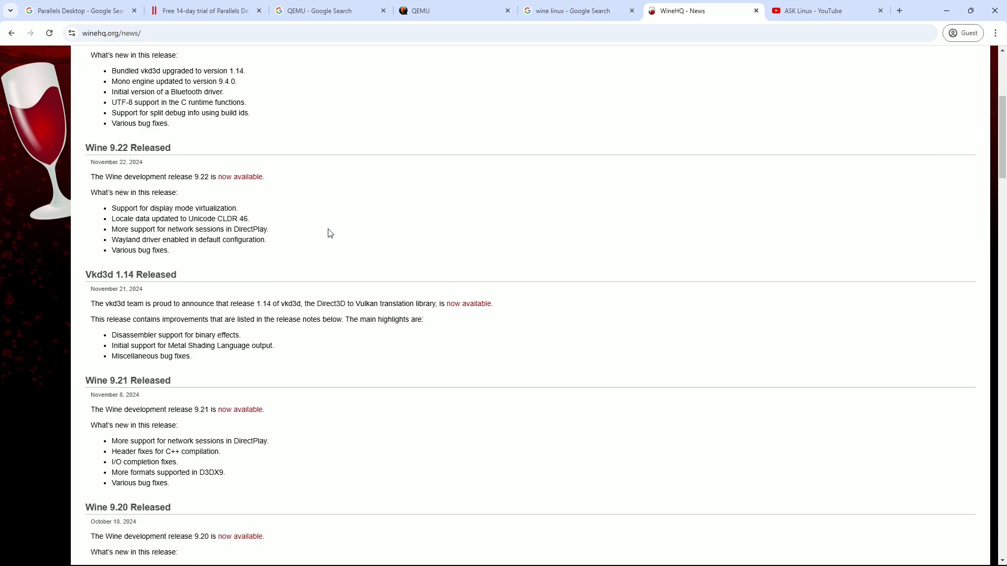
scroll(up, 3)
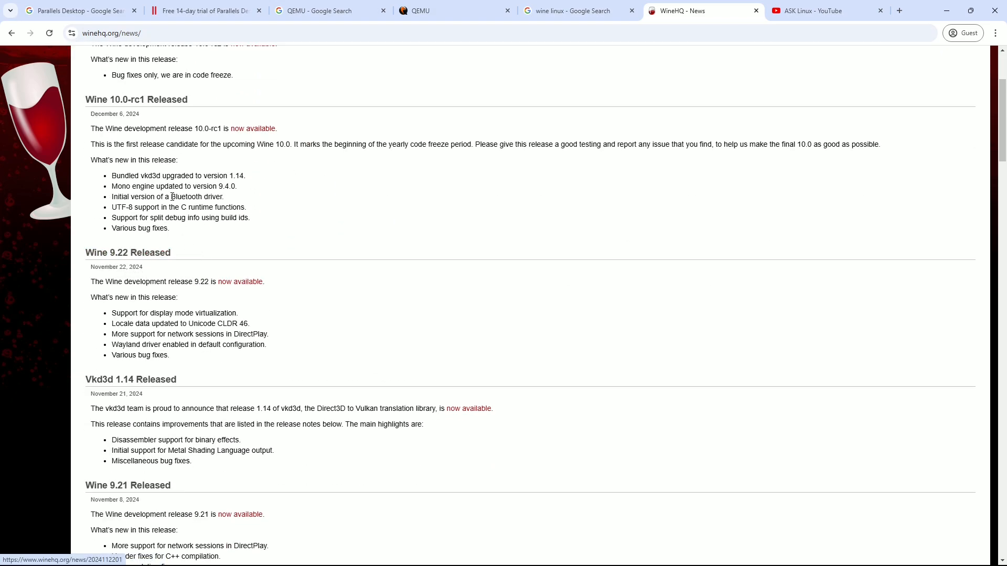
scroll(up, 3)
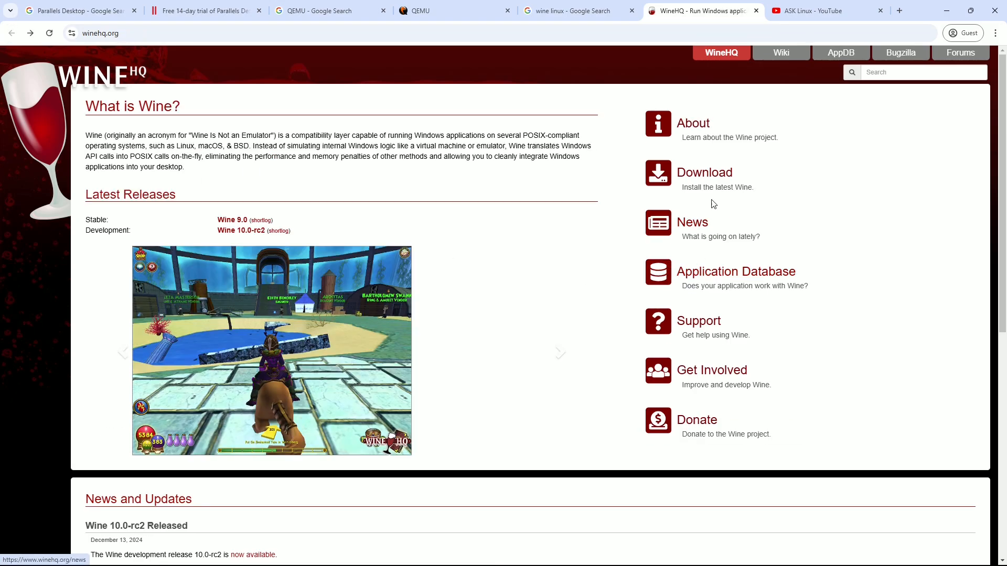
click(704, 172)
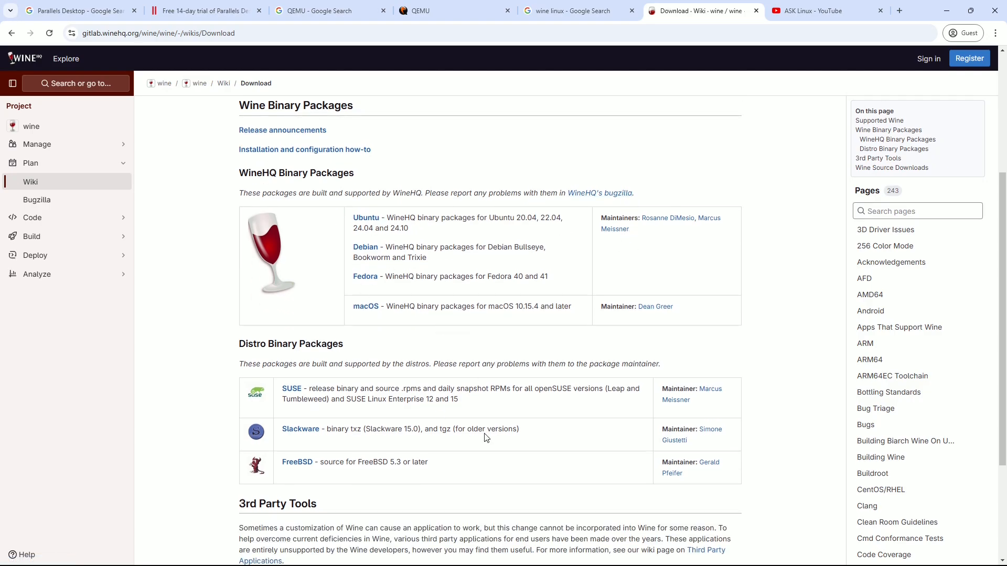
mouse_move(428, 447)
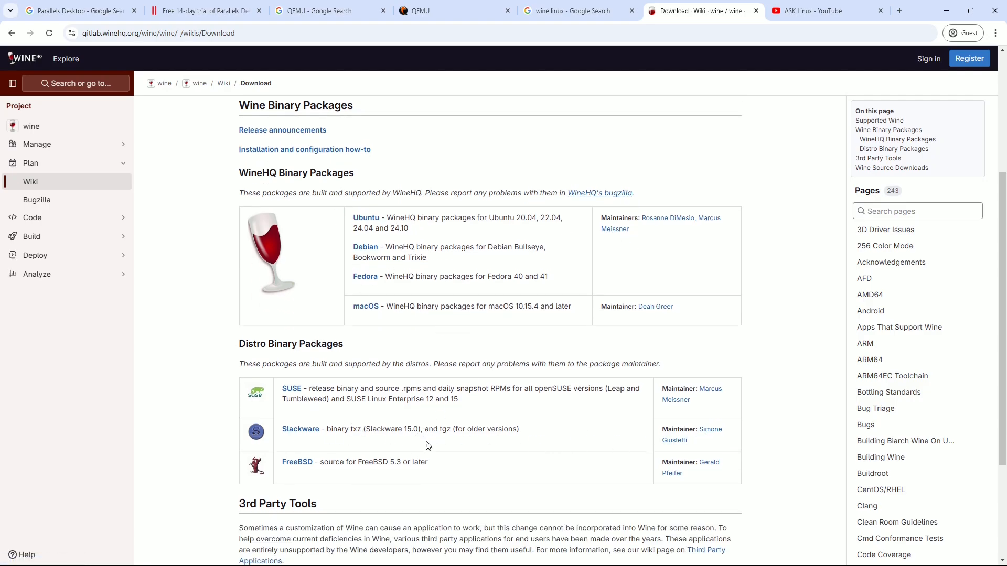
scroll(up, 3)
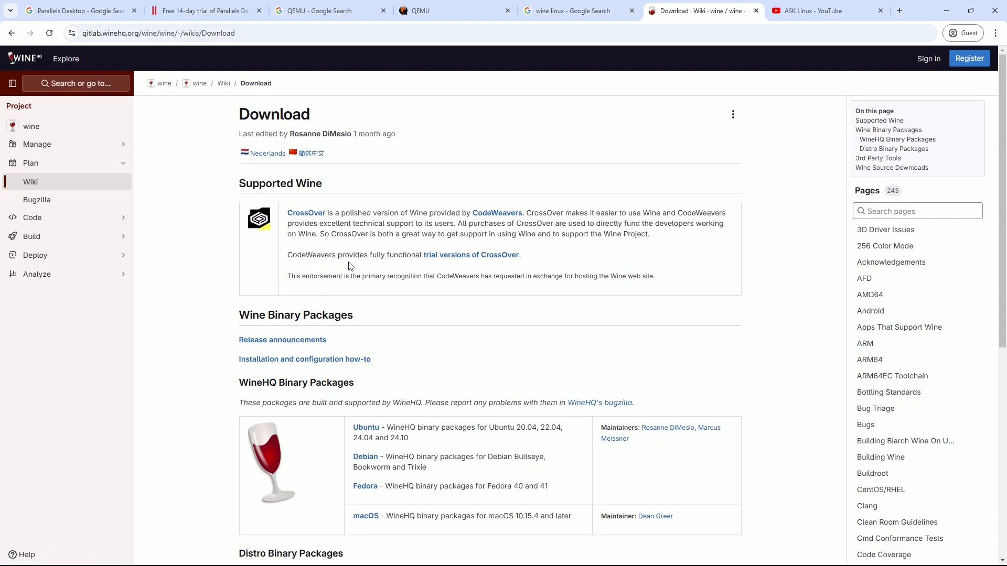
click(11, 33)
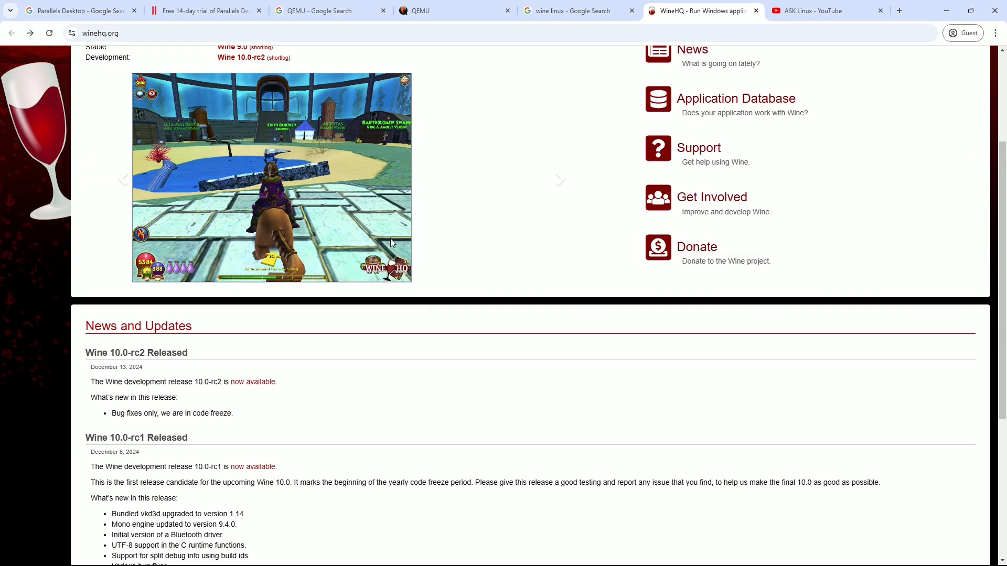
scroll(up, 3)
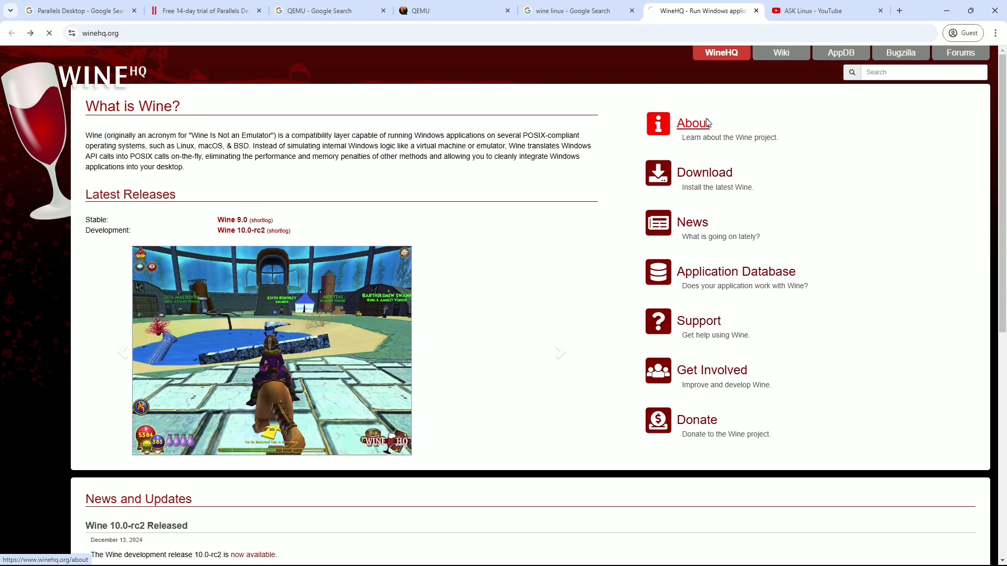
click(693, 123)
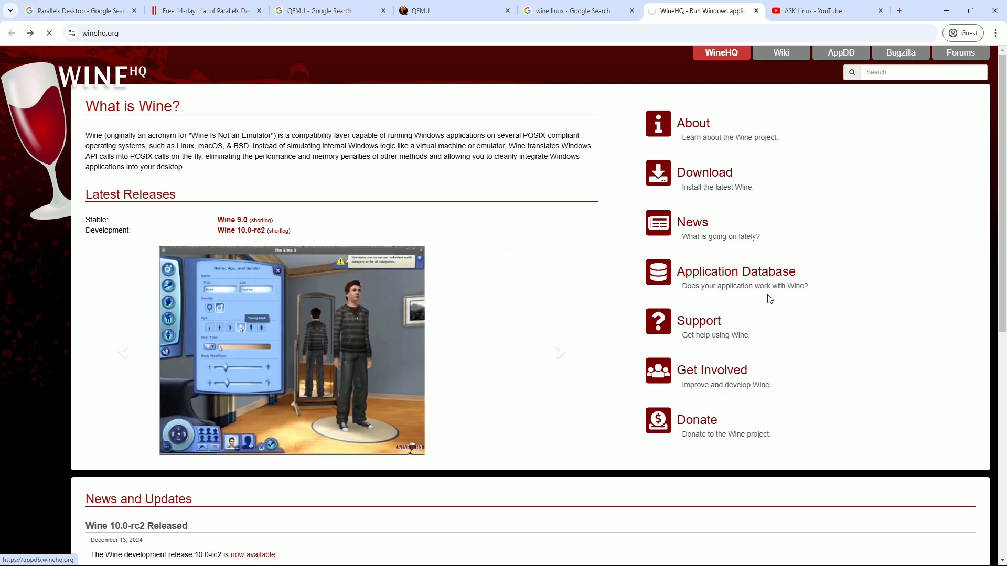
Browse the Wine Application Database Platinum and Gold top-10 lists, then move to the ASK Linux YouTube channel
click(735, 271)
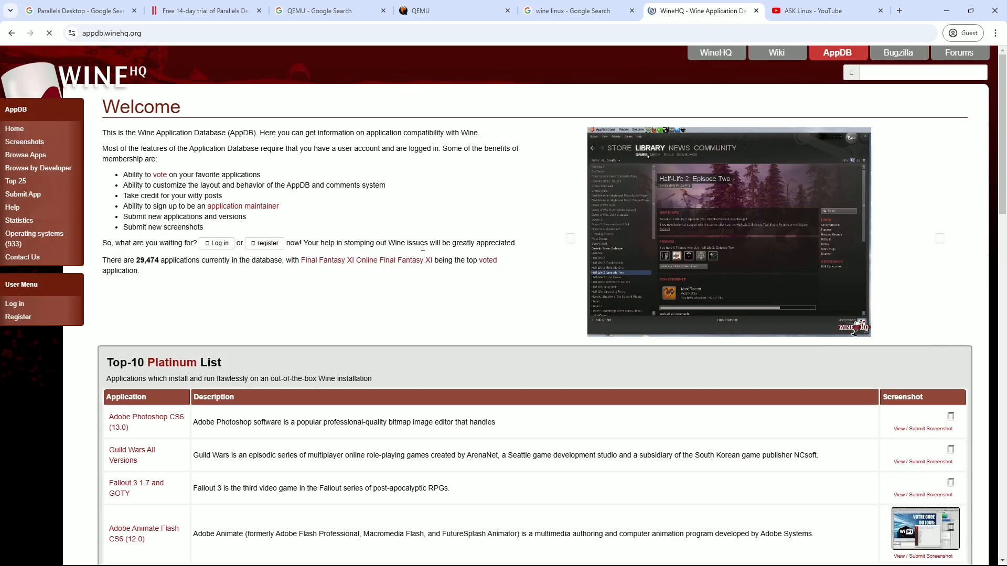
scroll(down, 3)
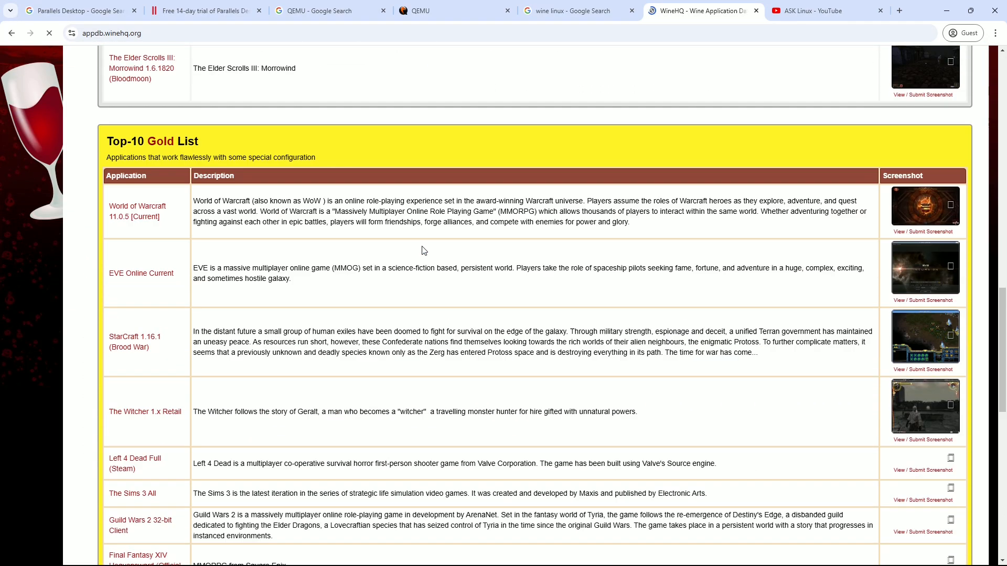
scroll(down, 3)
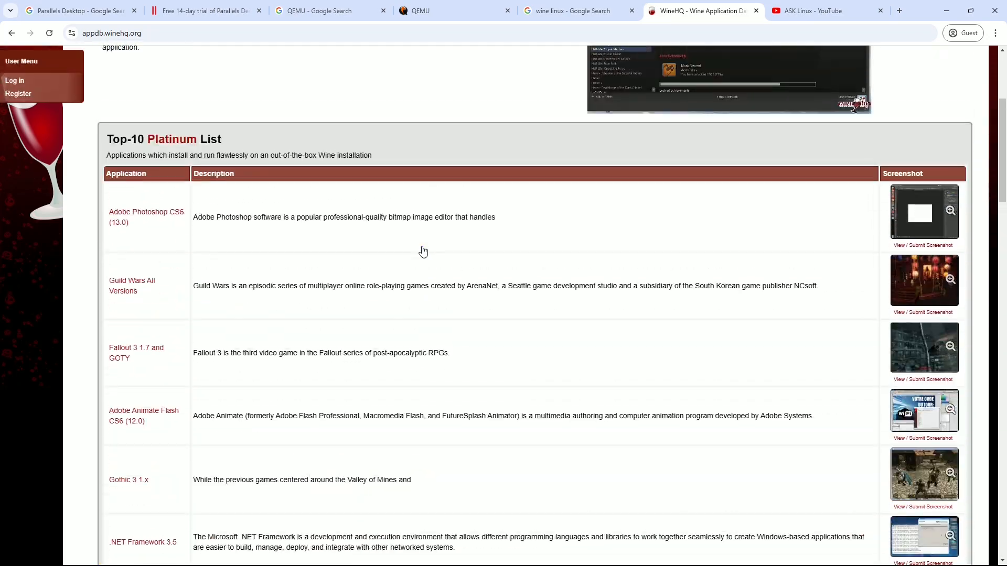
scroll(up, 3)
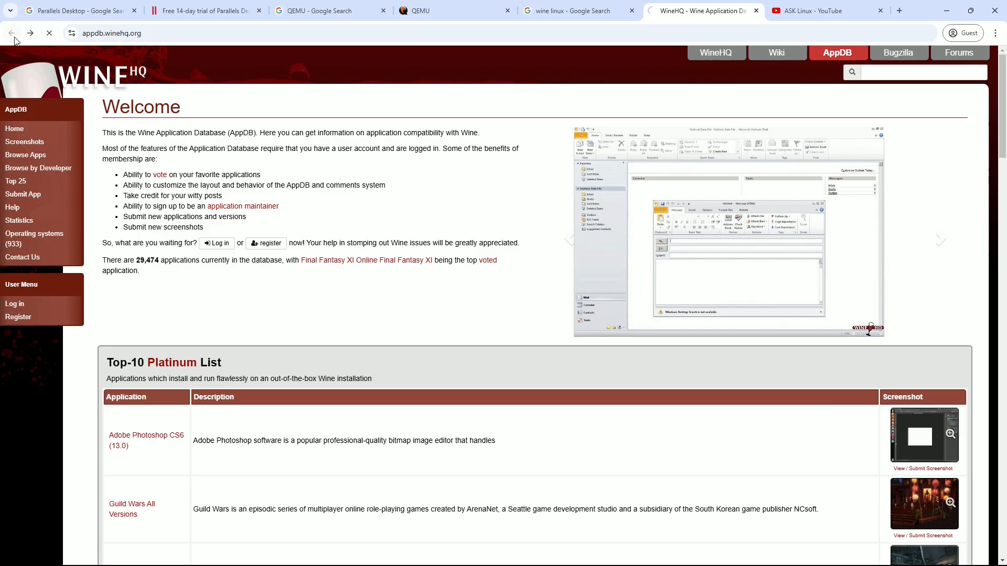
click(715, 52)
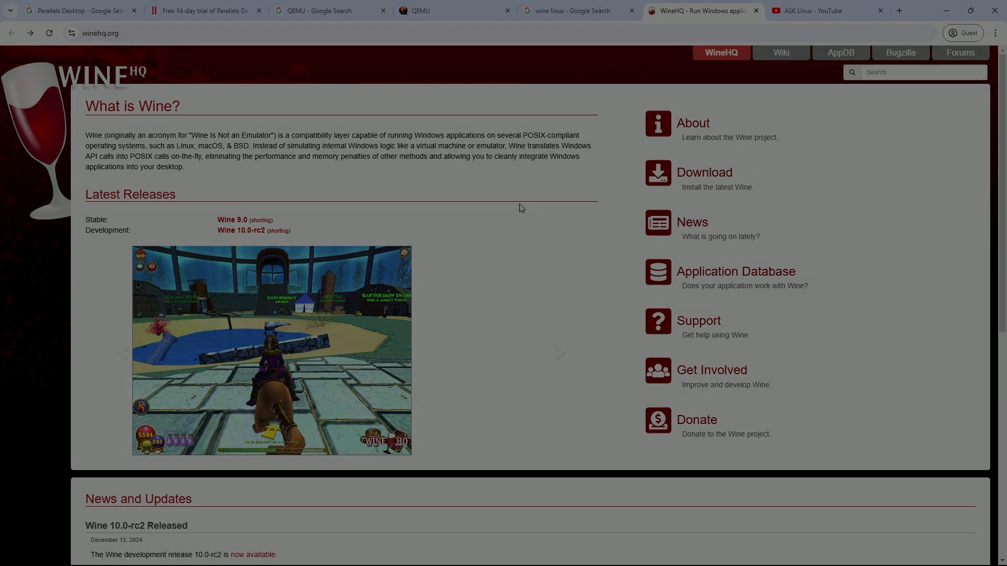
click(823, 11)
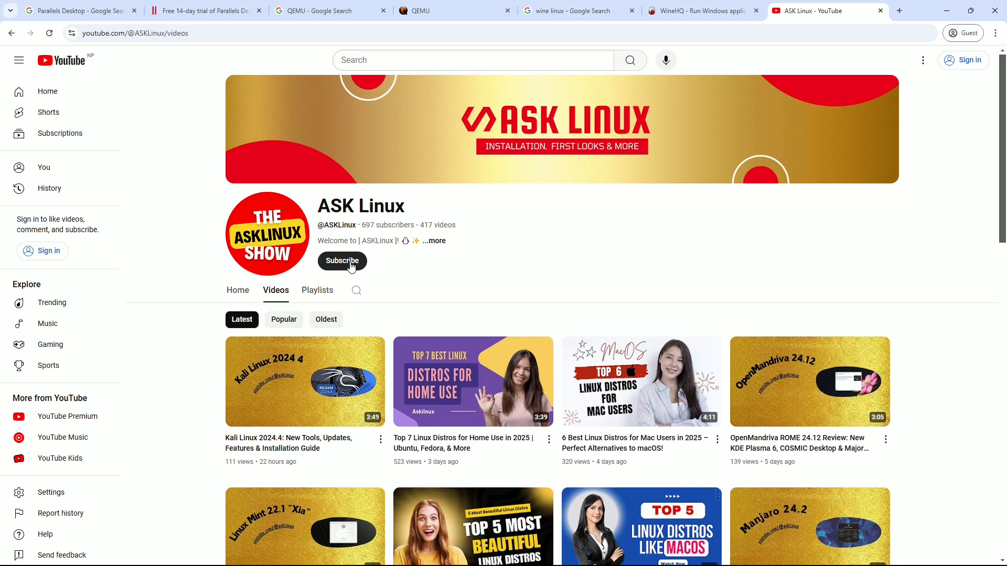
Attempt to subscribe to ASK Linux, reaching the sign-in prompt, and view the channel's About details
click(342, 261)
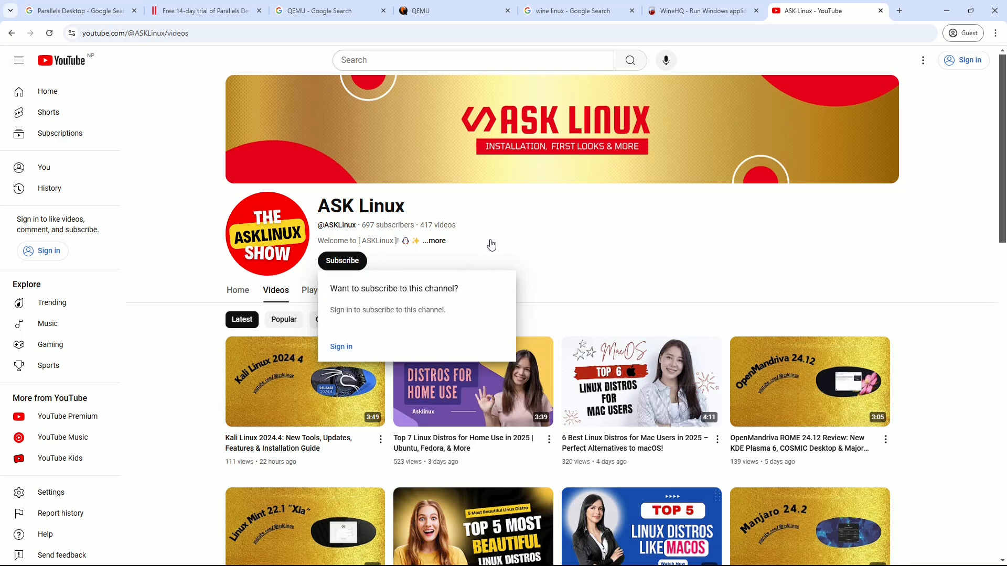
click(433, 241)
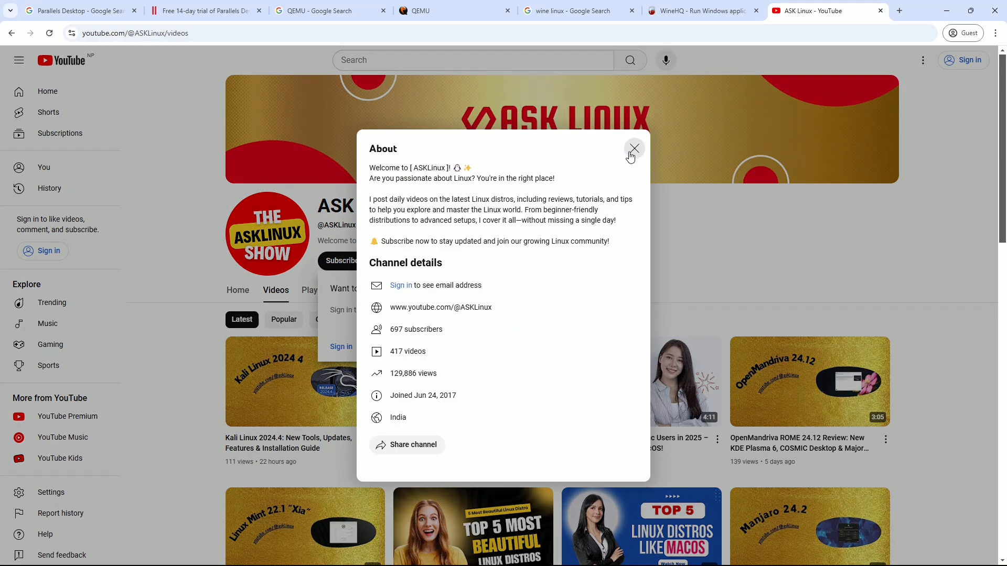
click(634, 148)
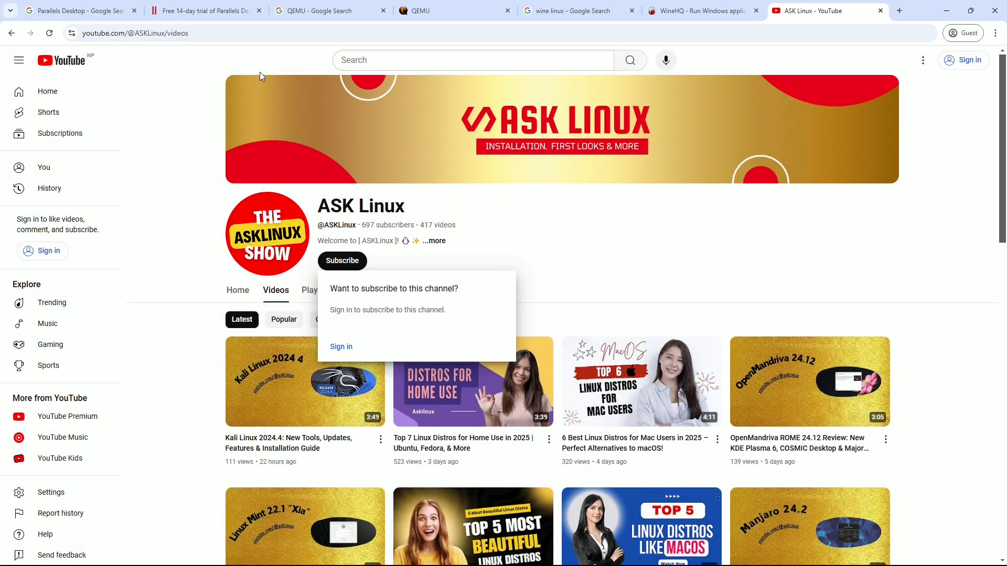